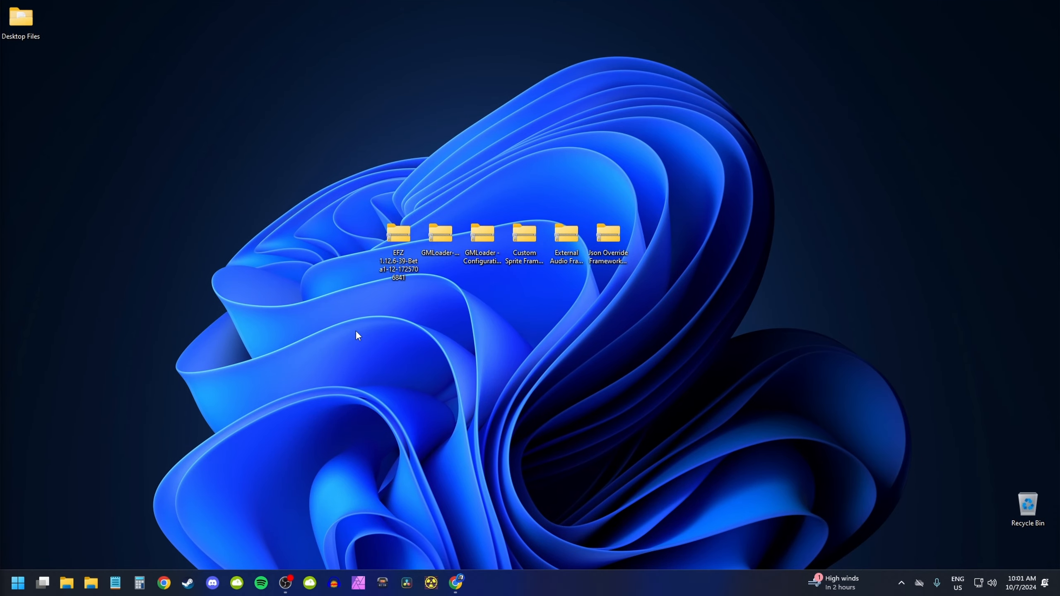
mouse_move(357, 342)
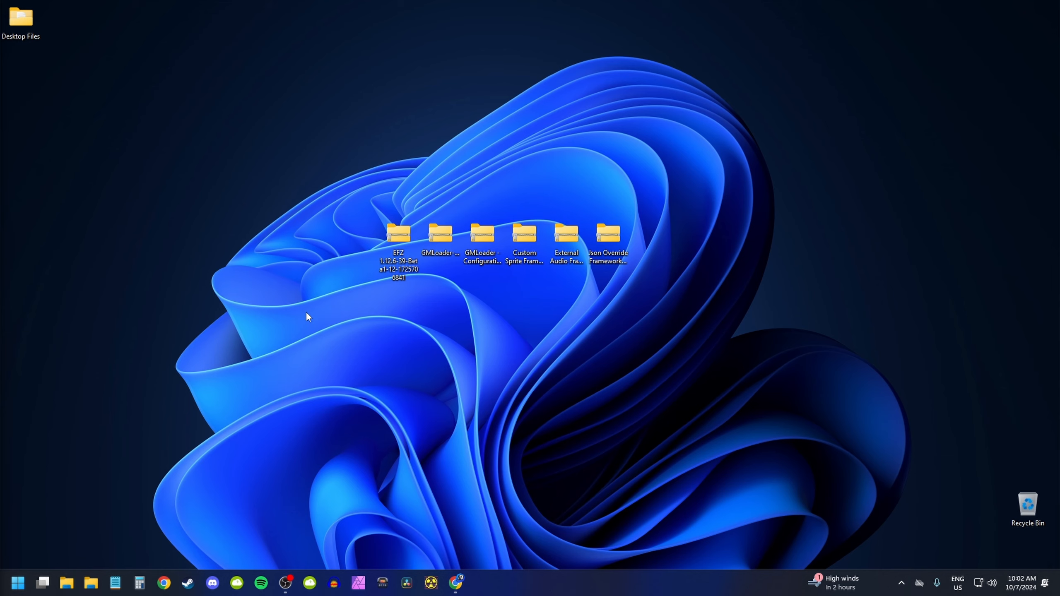
mouse_move(540, 318)
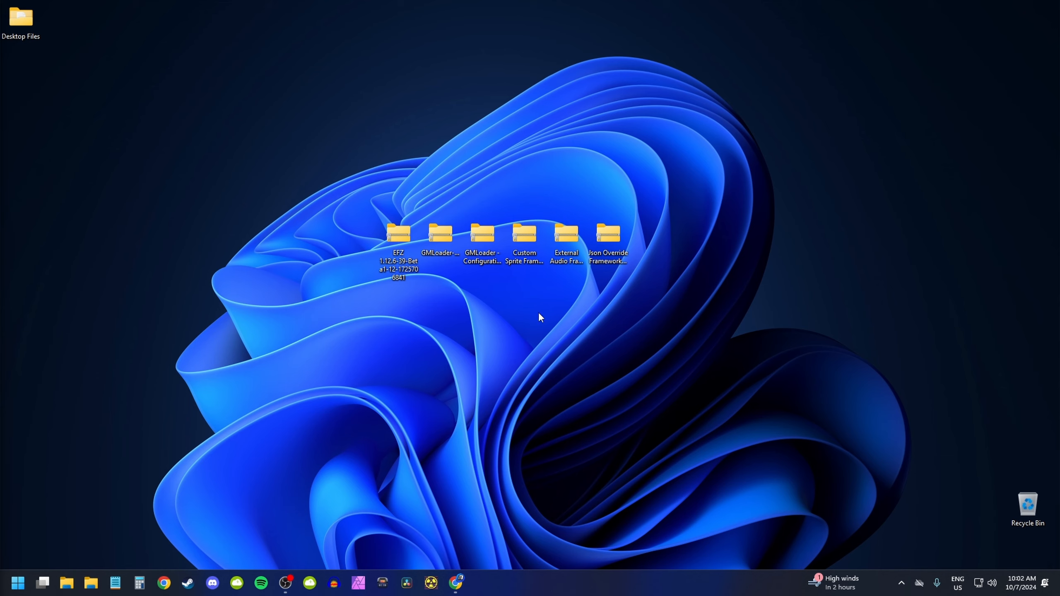
mouse_move(507, 198)
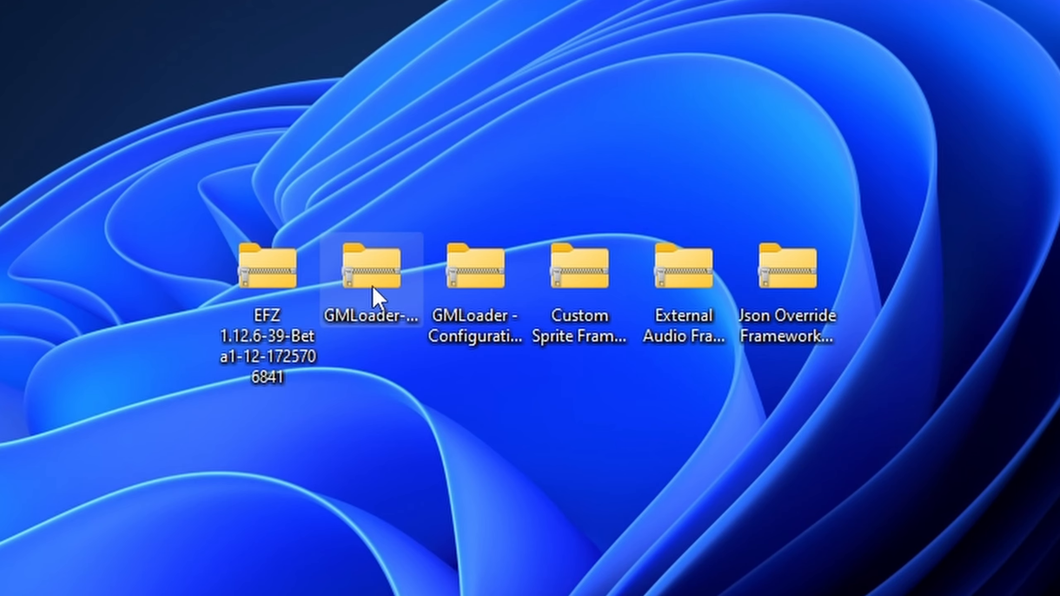
Show full names of the GMLoader, GMLoader Configuration, External Audio and Json Override archives.
click(475, 264)
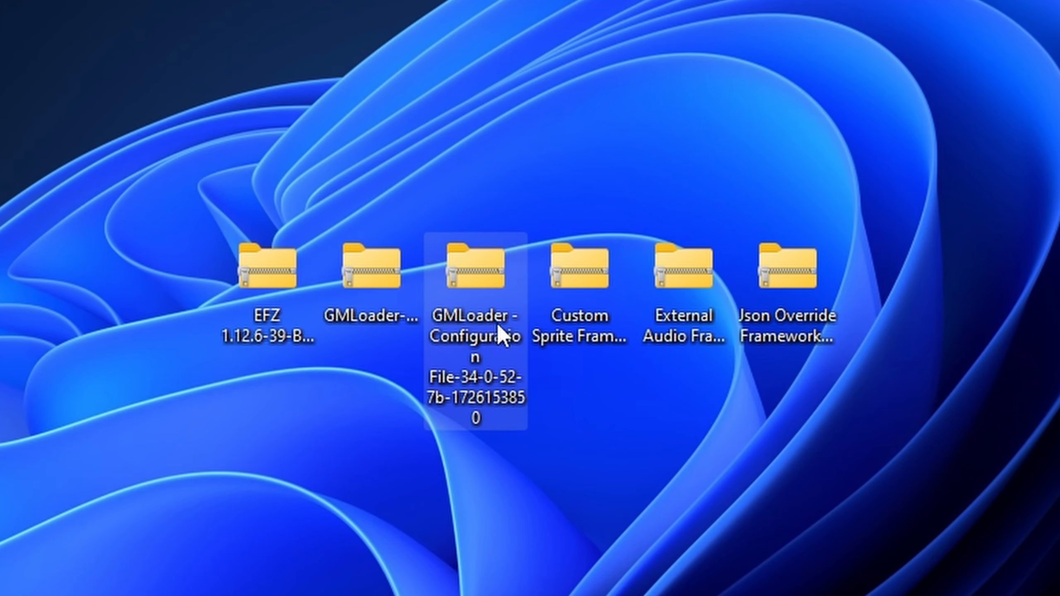
click(581, 264)
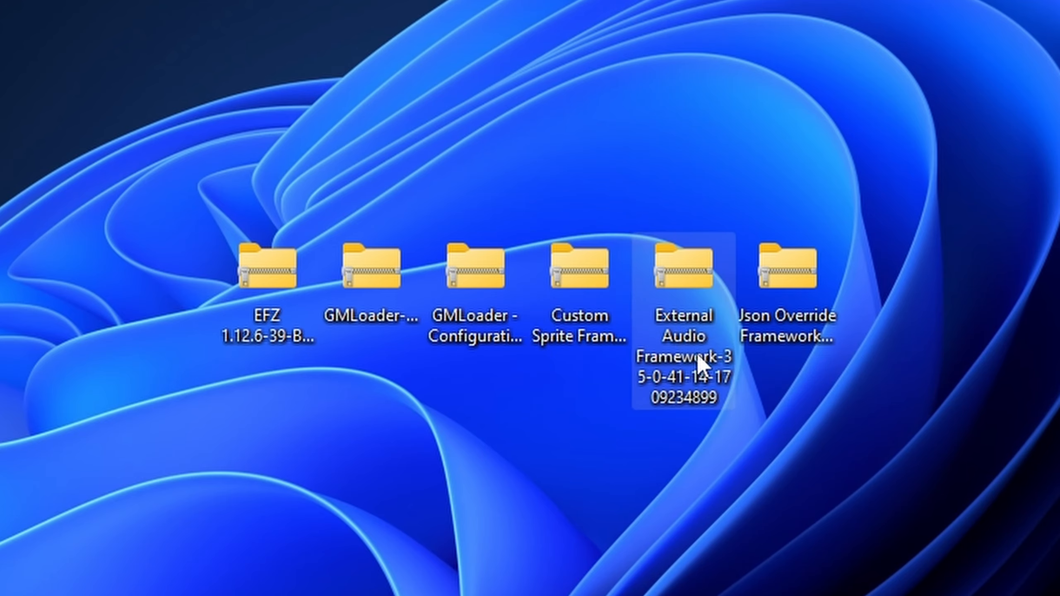
click(792, 267)
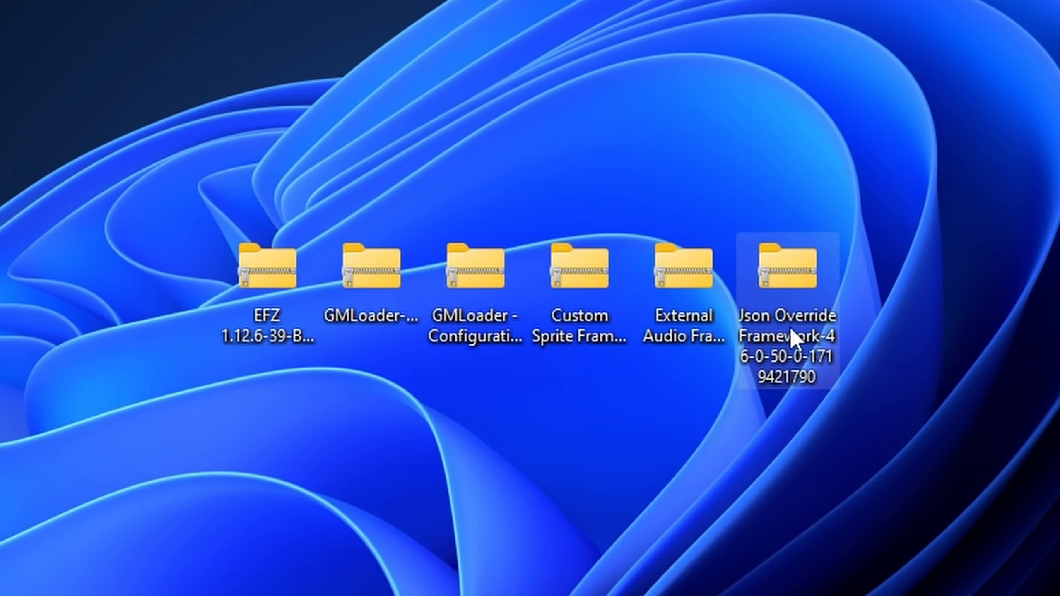
click(269, 266)
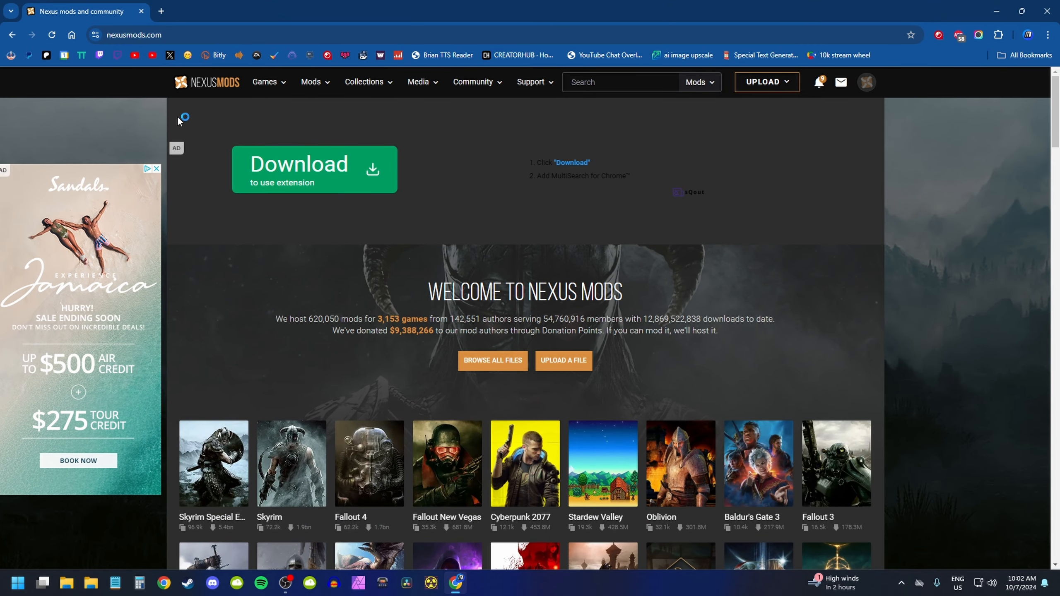
mouse_move(879, 93)
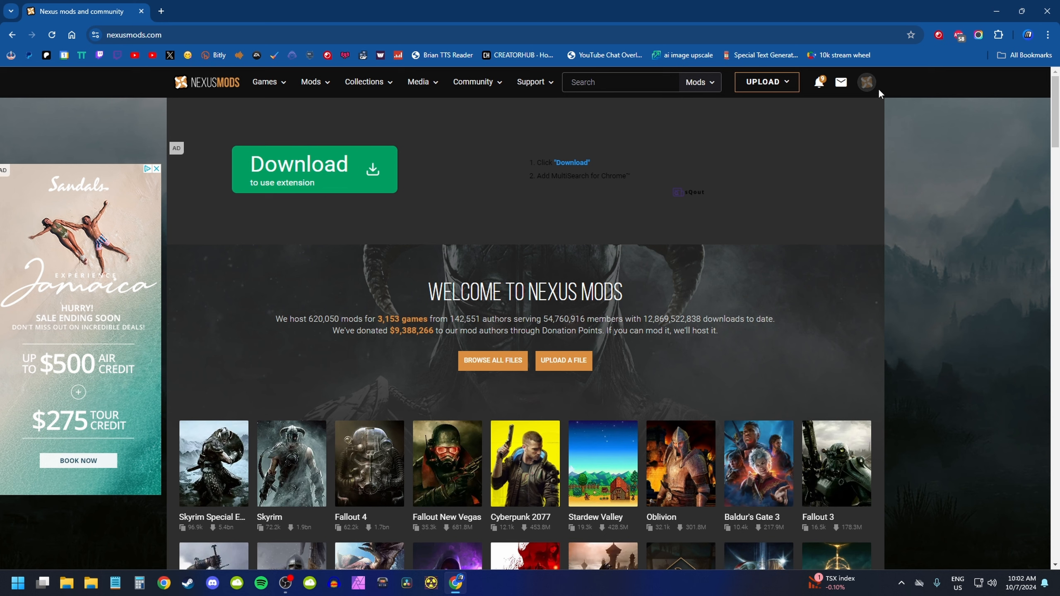
mouse_move(940, 113)
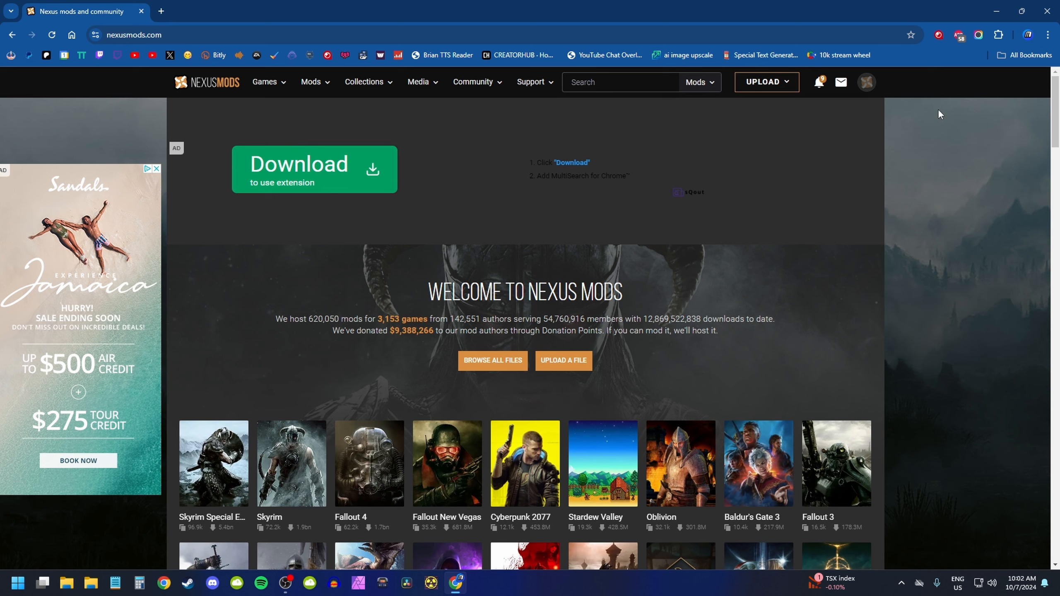
mouse_move(922, 152)
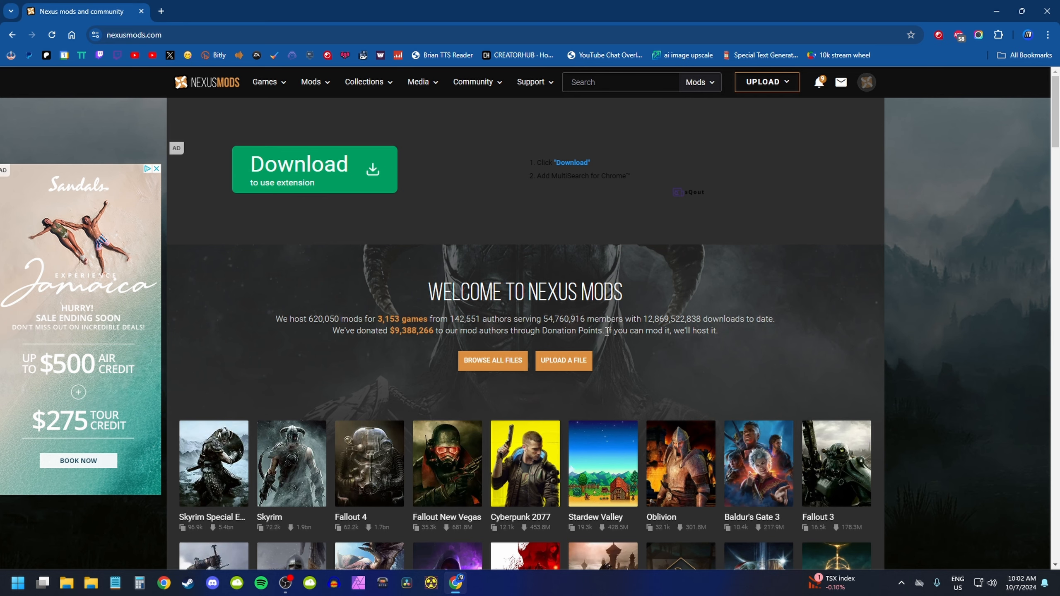
mouse_move(890, 234)
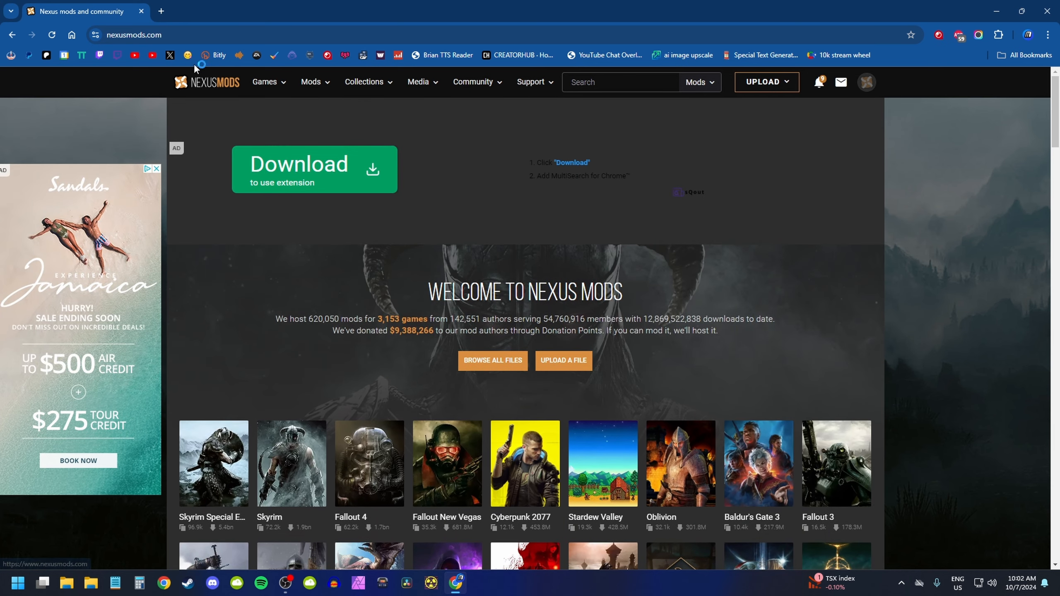
Go to Zero Sievert from the games list and show its Popular (All Time) mods.
click(265, 83)
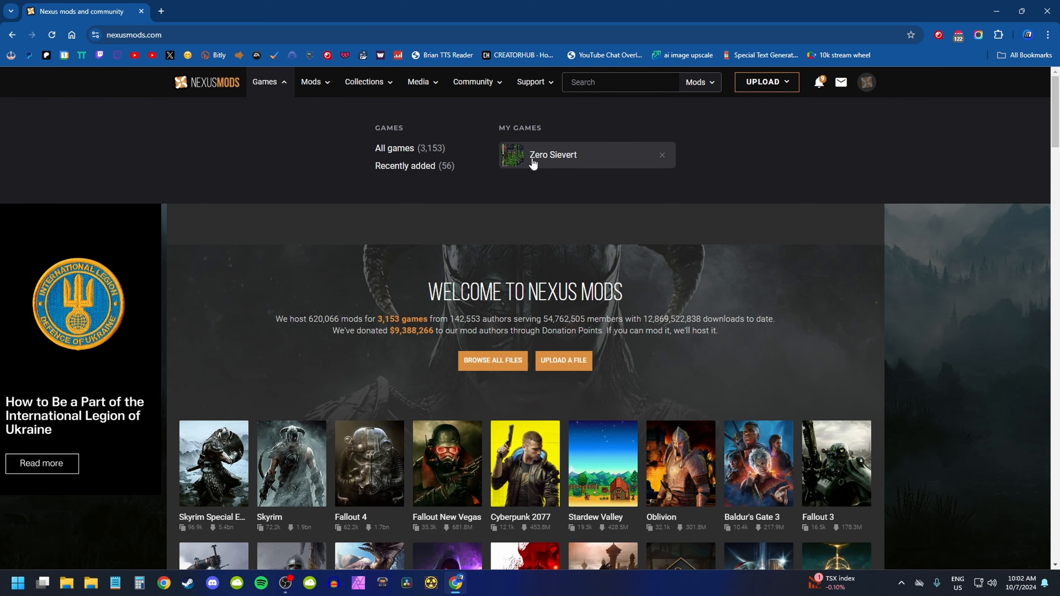
click(553, 154)
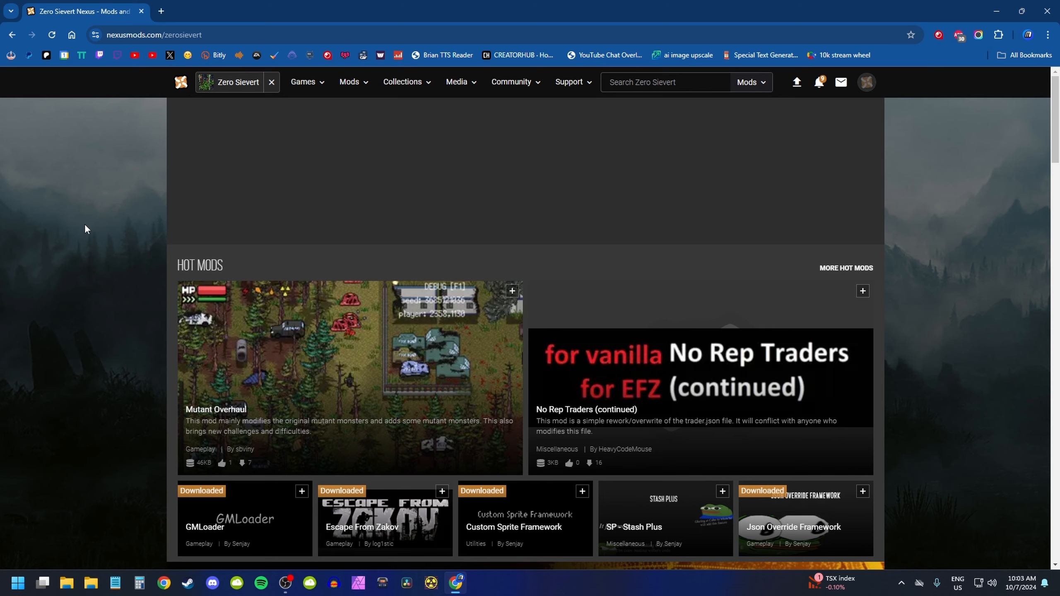
scroll(down, 3)
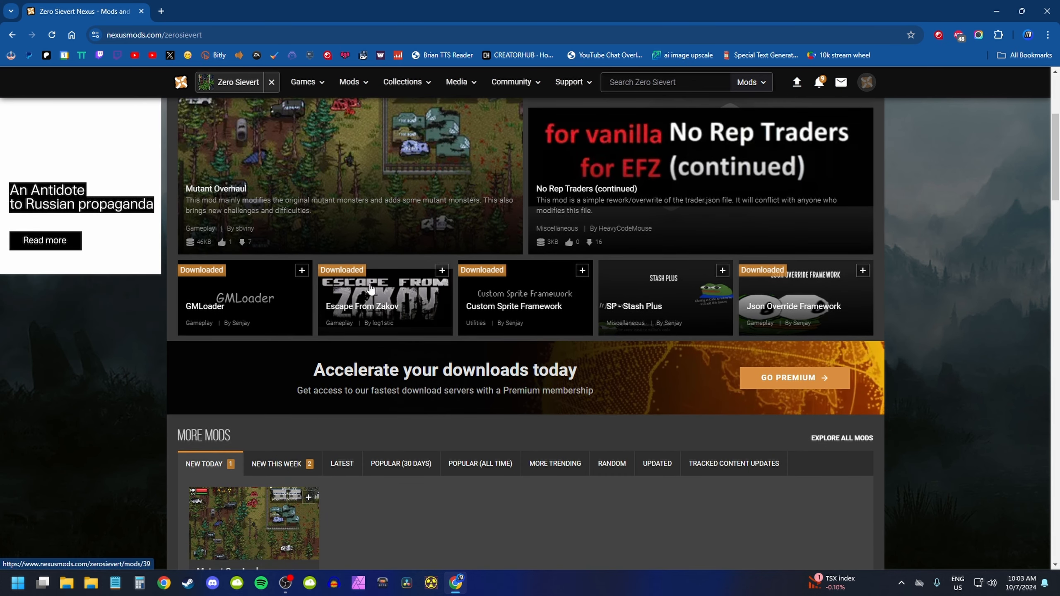
scroll(down, 3)
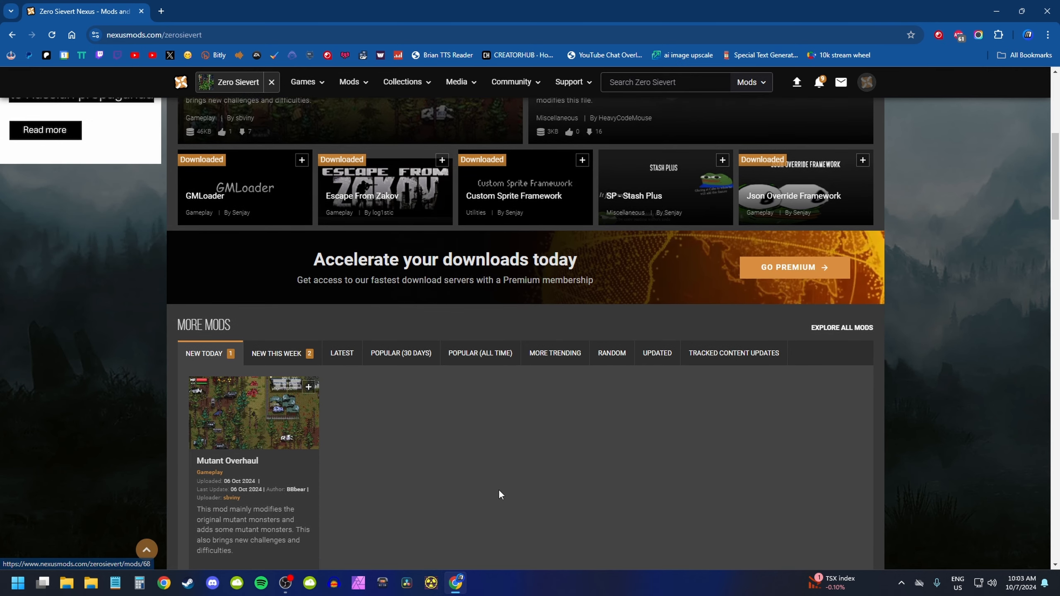
scroll(down, 3)
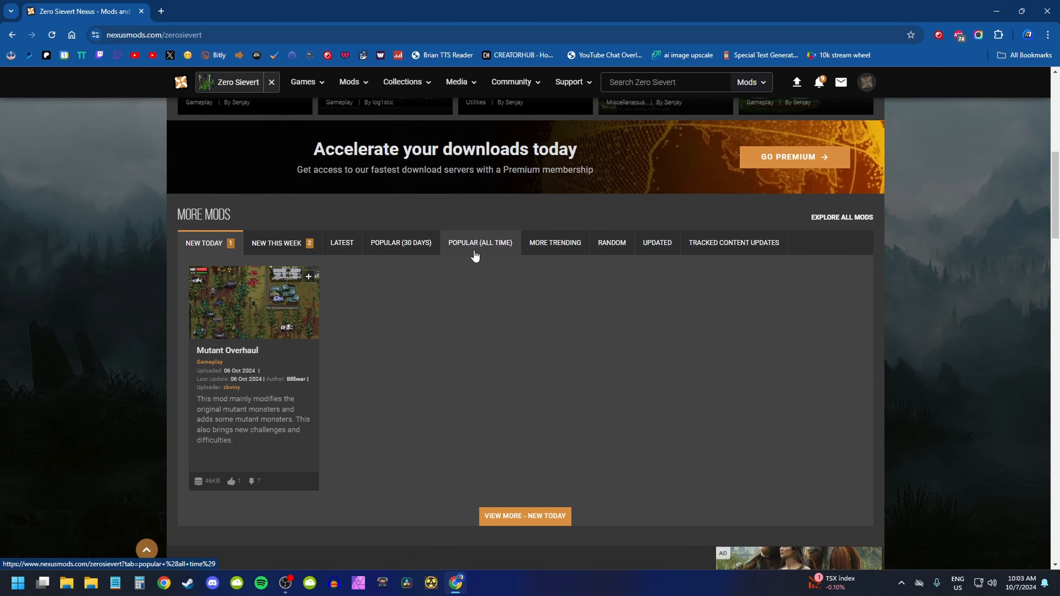
click(480, 242)
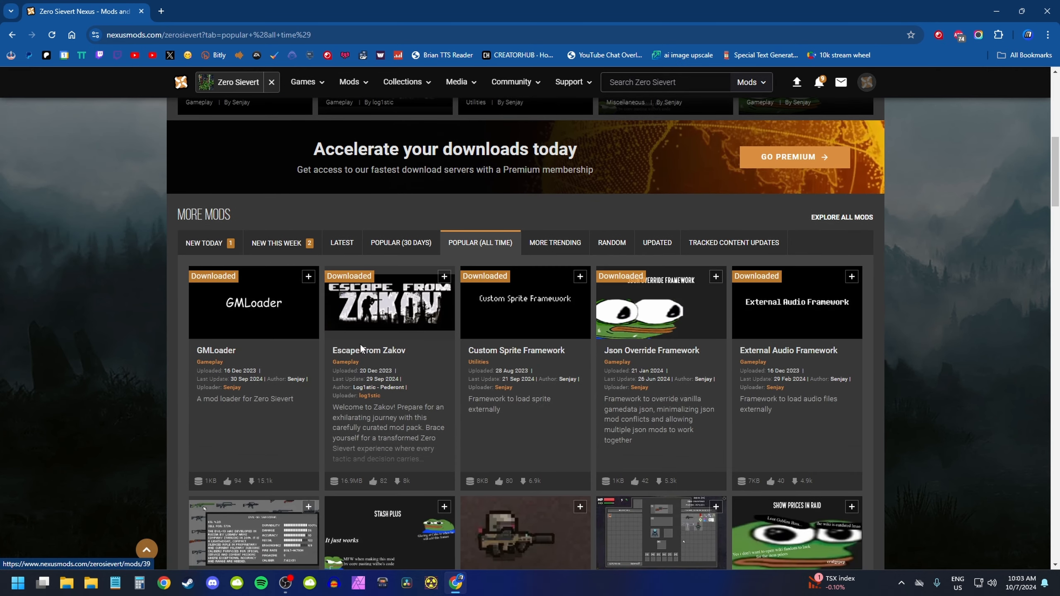
Open the Escape From Zakov mod page and scroll down its description.
click(389, 351)
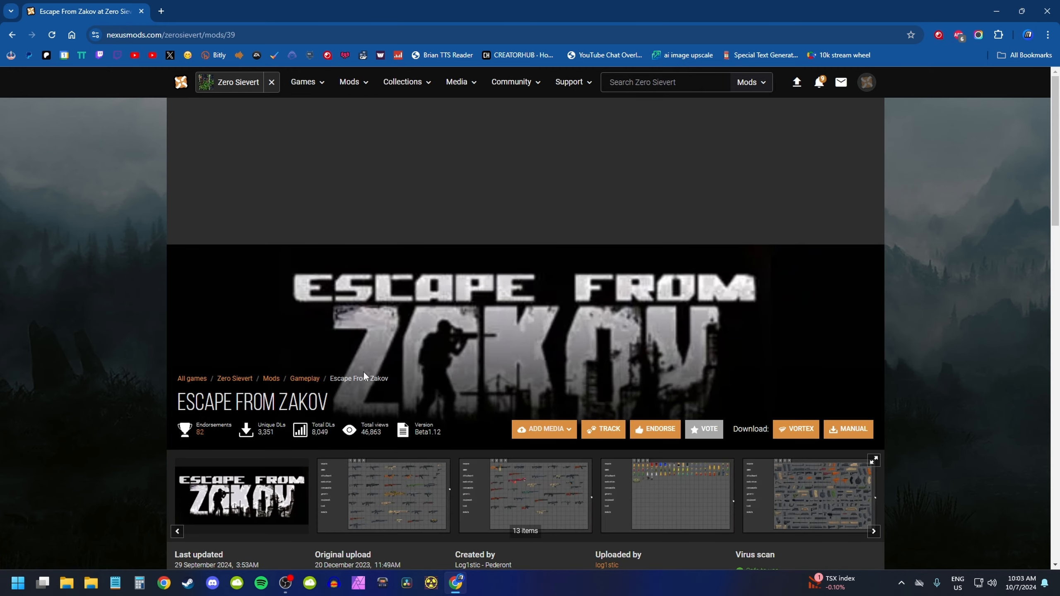
scroll(down, 3)
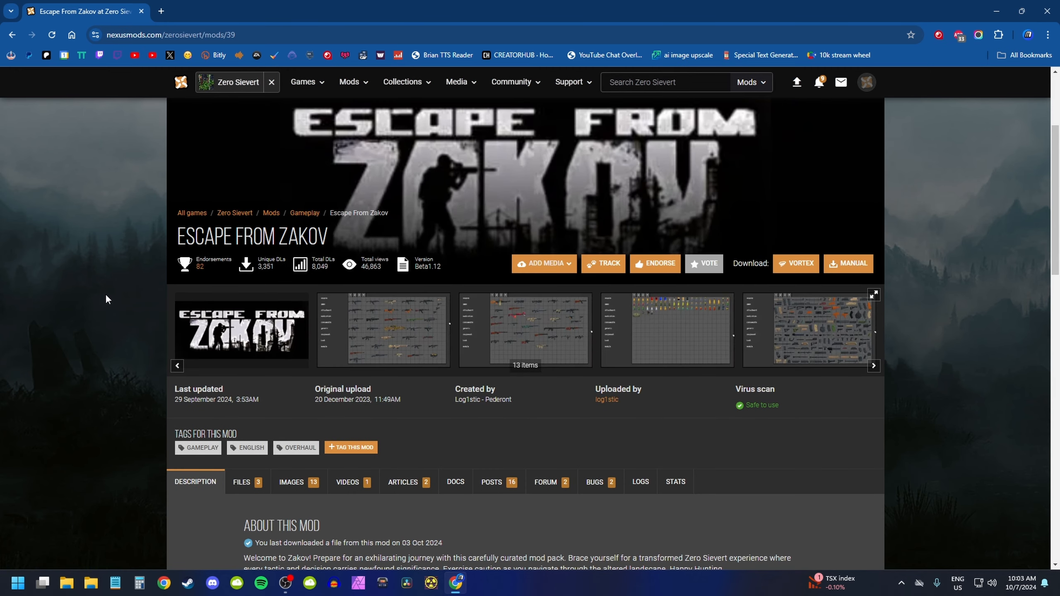
mouse_move(432, 332)
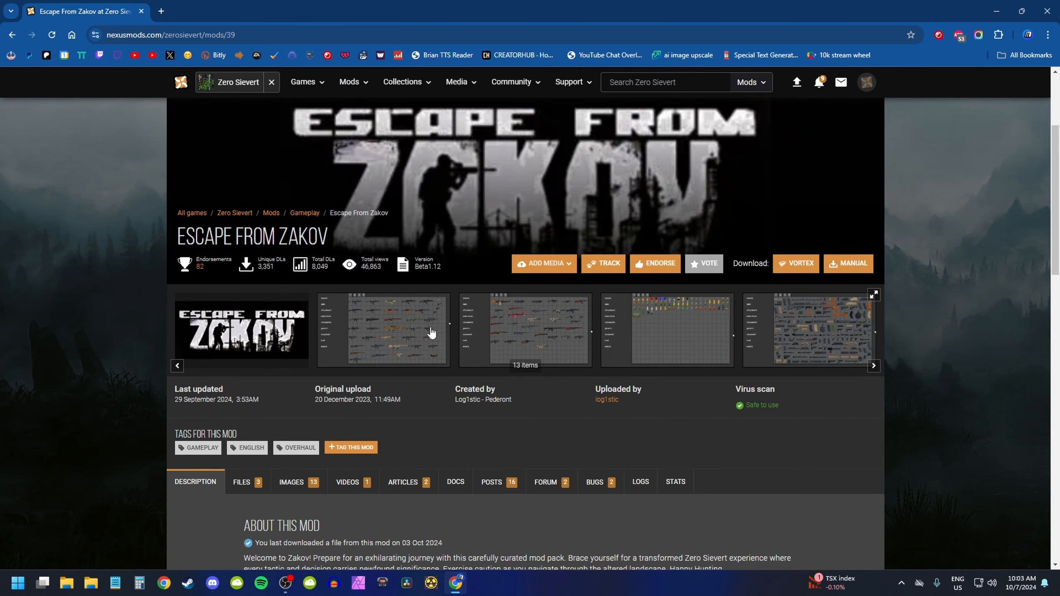
mouse_move(455, 319)
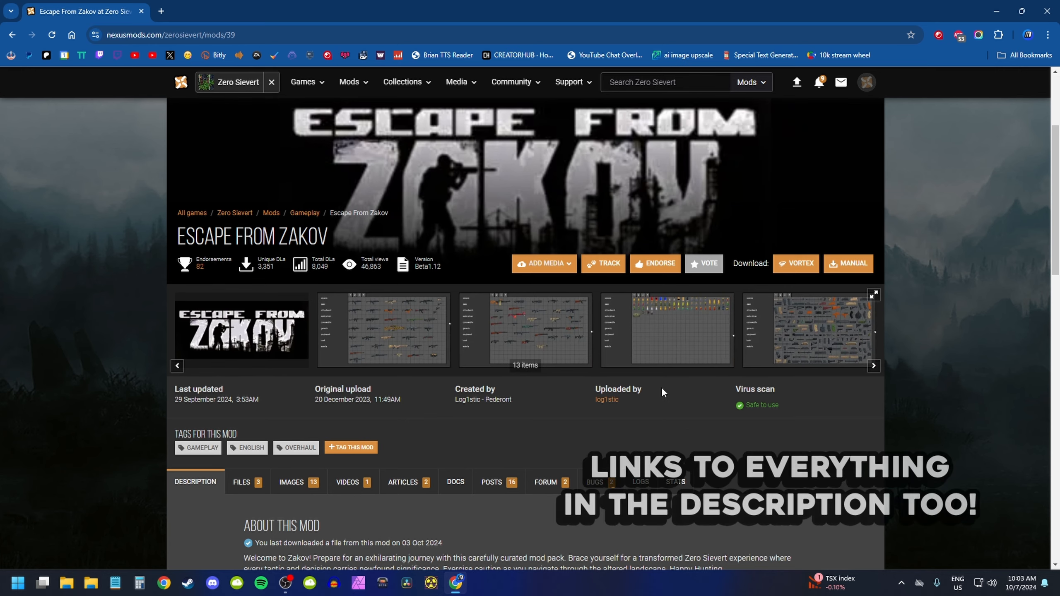
scroll(down, 3)
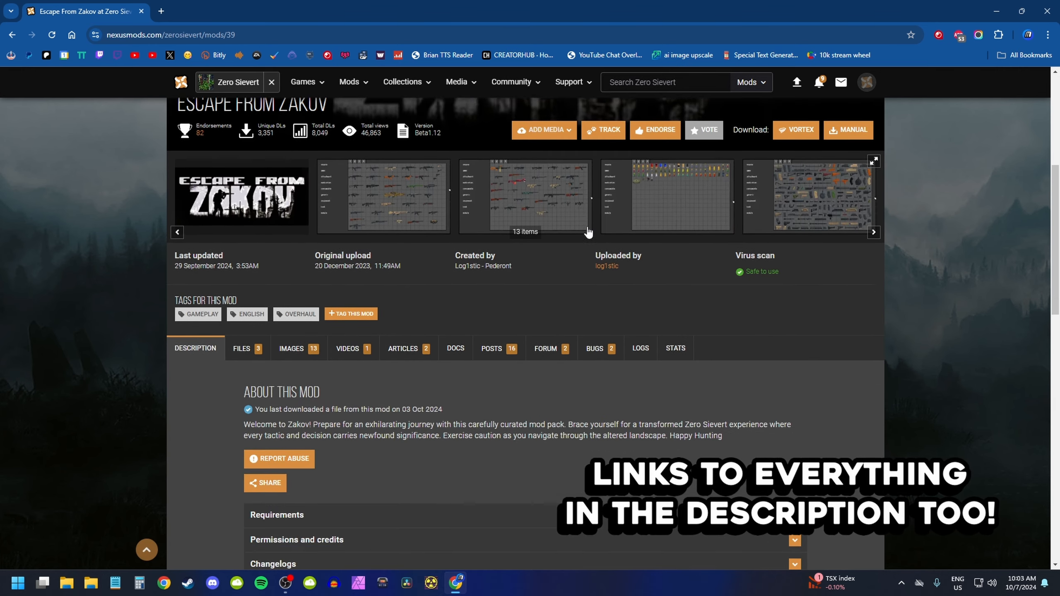
scroll(down, 3)
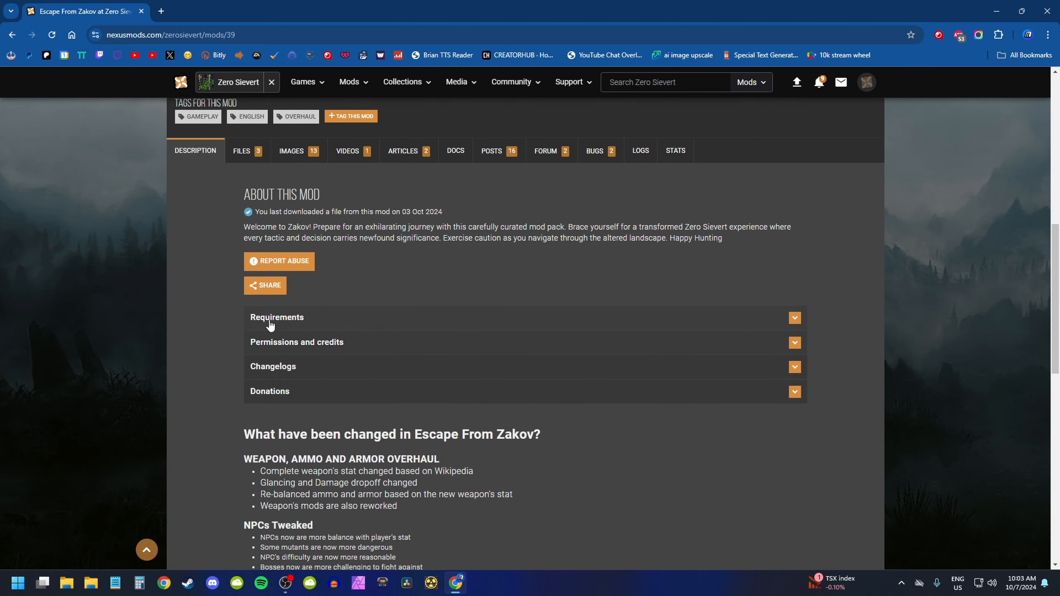
Expand the Escape From Zakov requirements to list its three required frameworks.
click(277, 318)
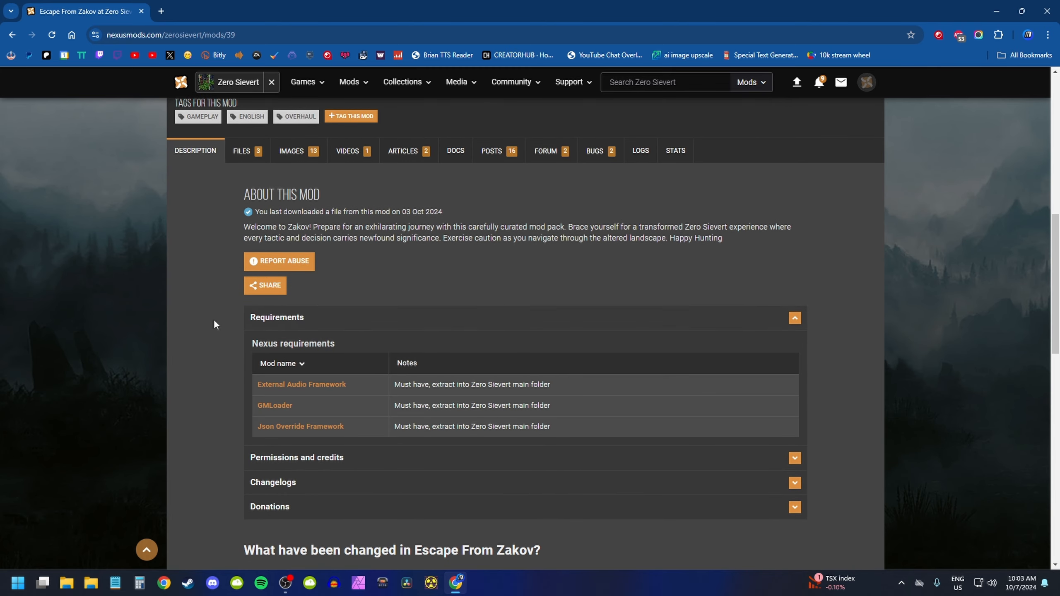
scroll(down, 3)
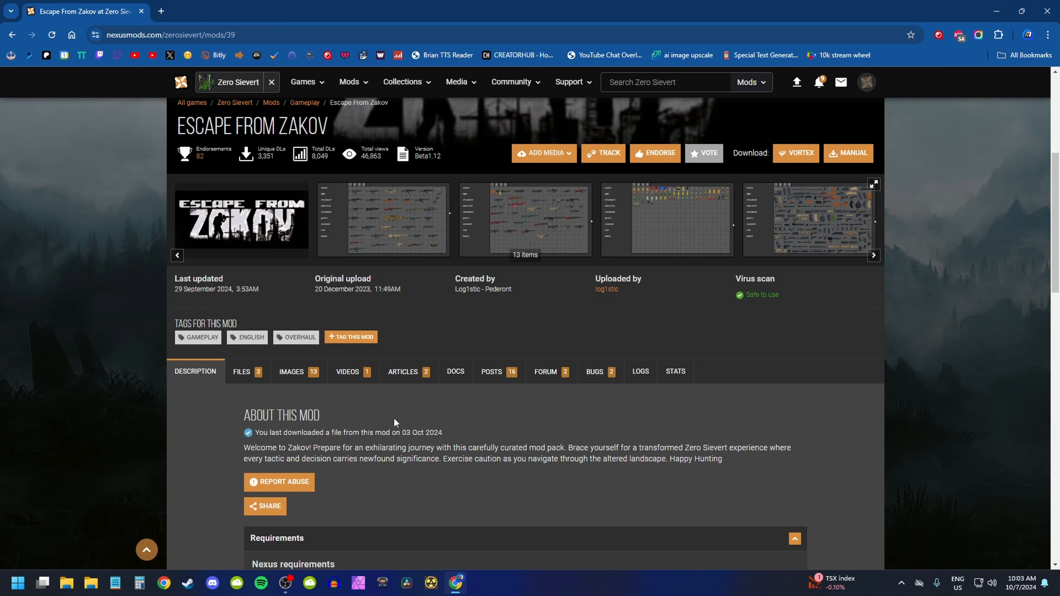
scroll(up, 3)
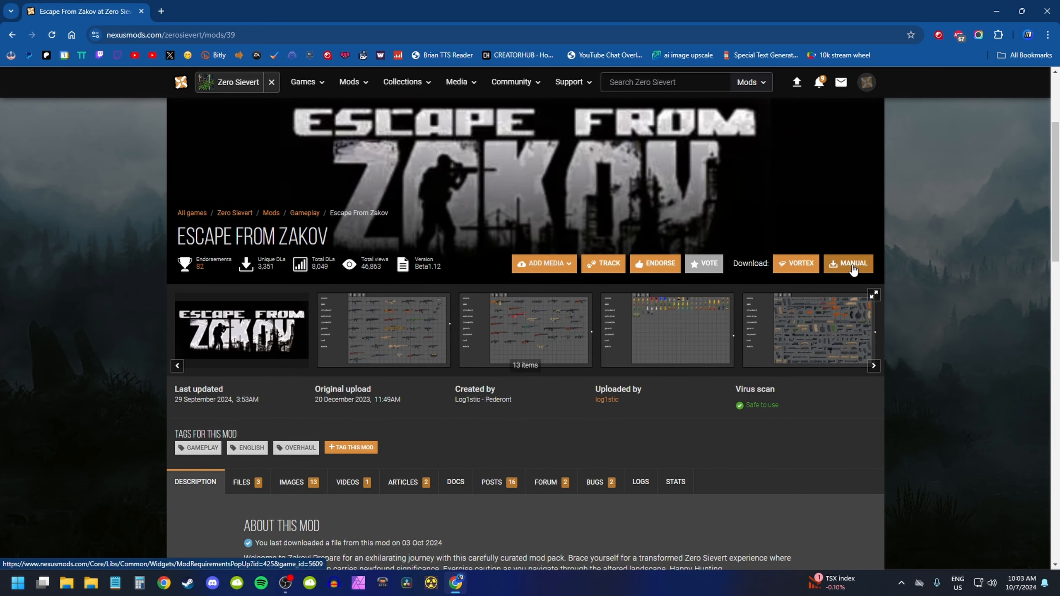
mouse_move(851, 275)
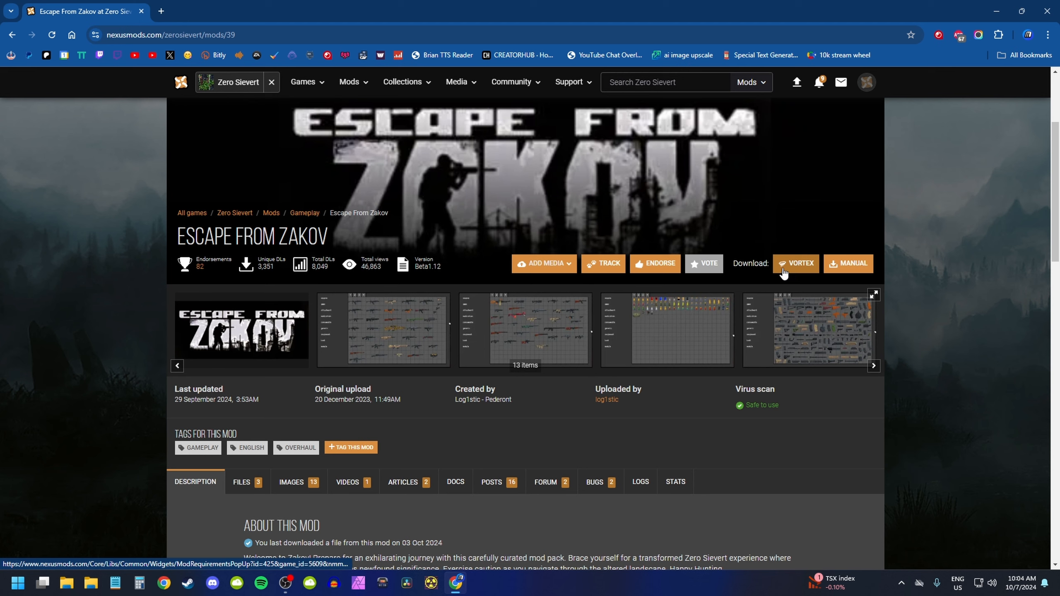
mouse_move(850, 271)
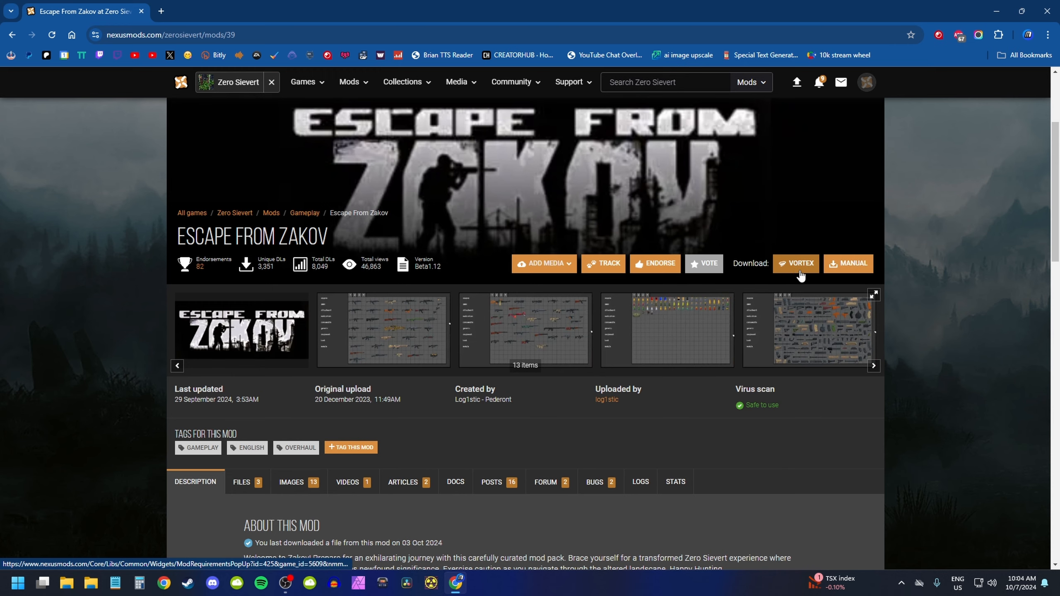
scroll(down, 3)
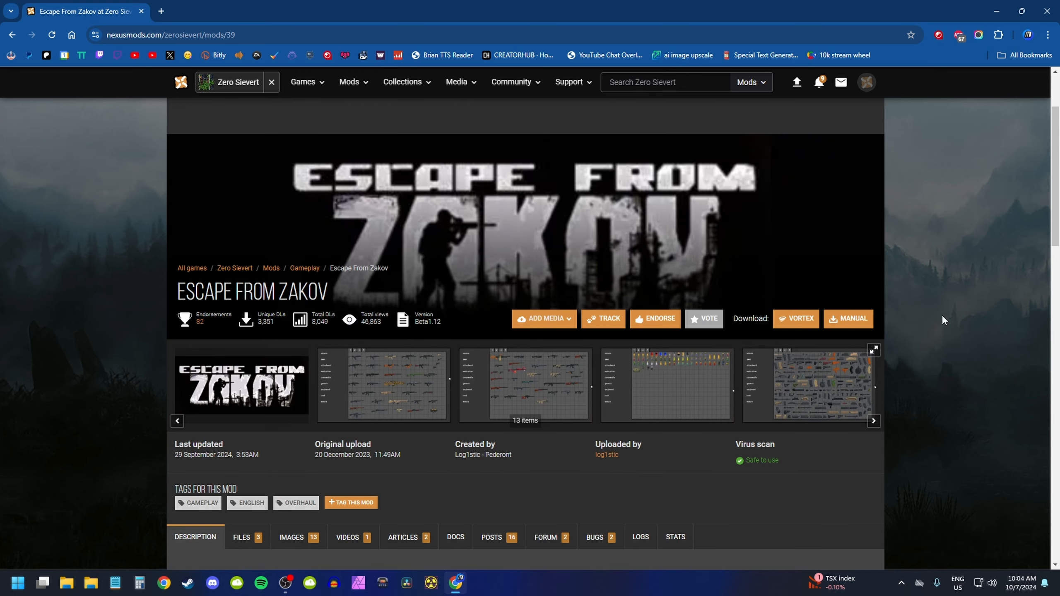
Manually download the EFZ 1.12.8 archive past the required-files notice using Slow Download.
click(847, 318)
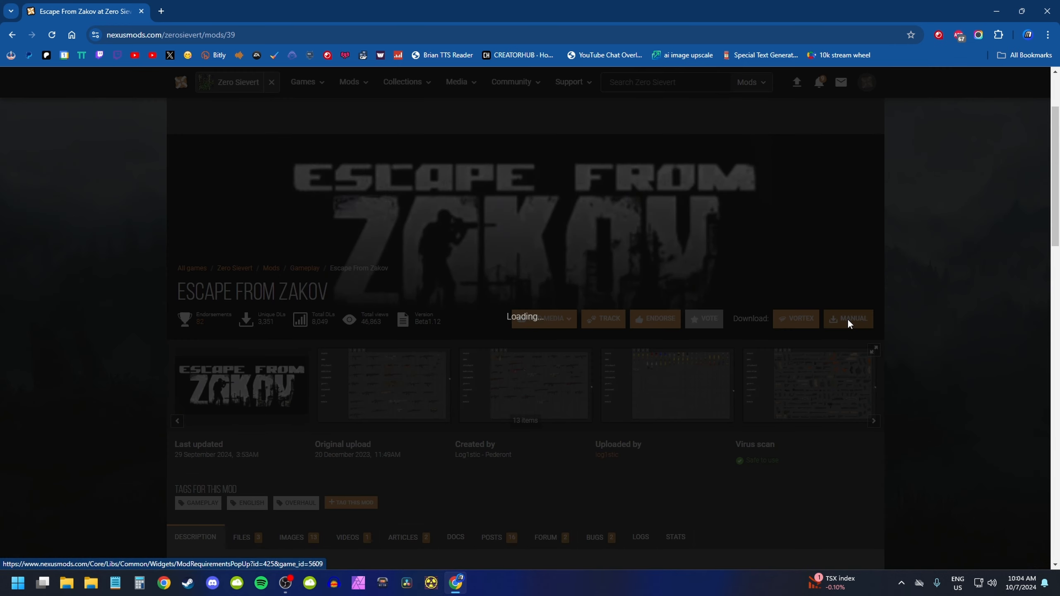
click(852, 319)
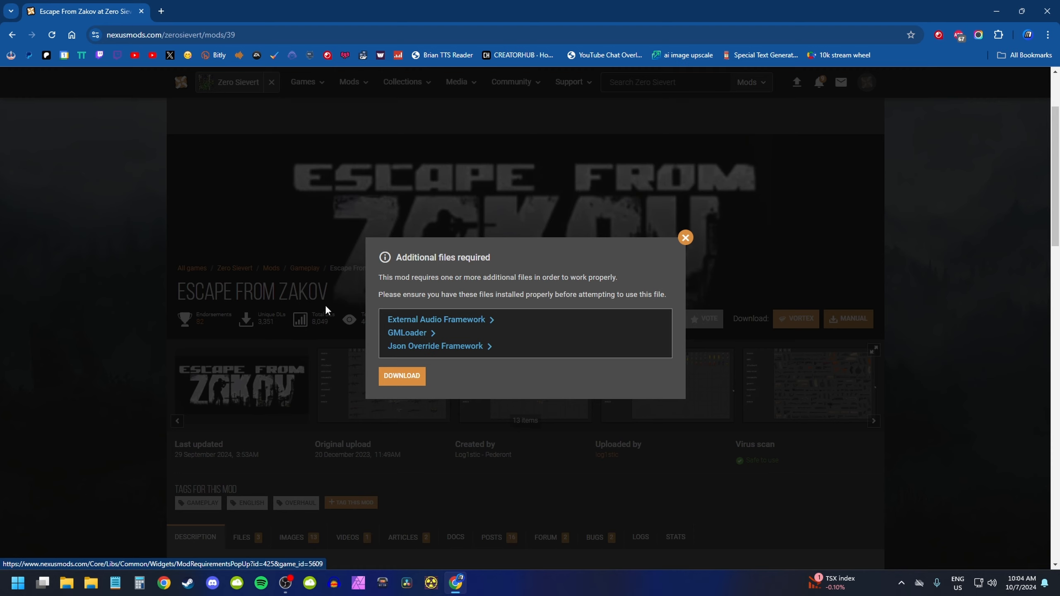
mouse_move(472, 268)
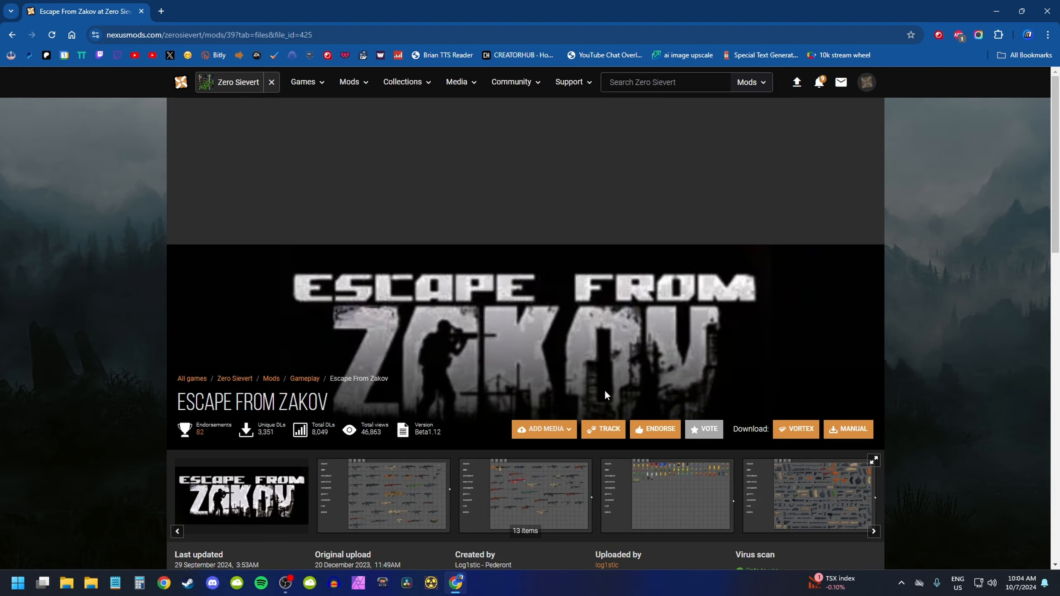
click(848, 429)
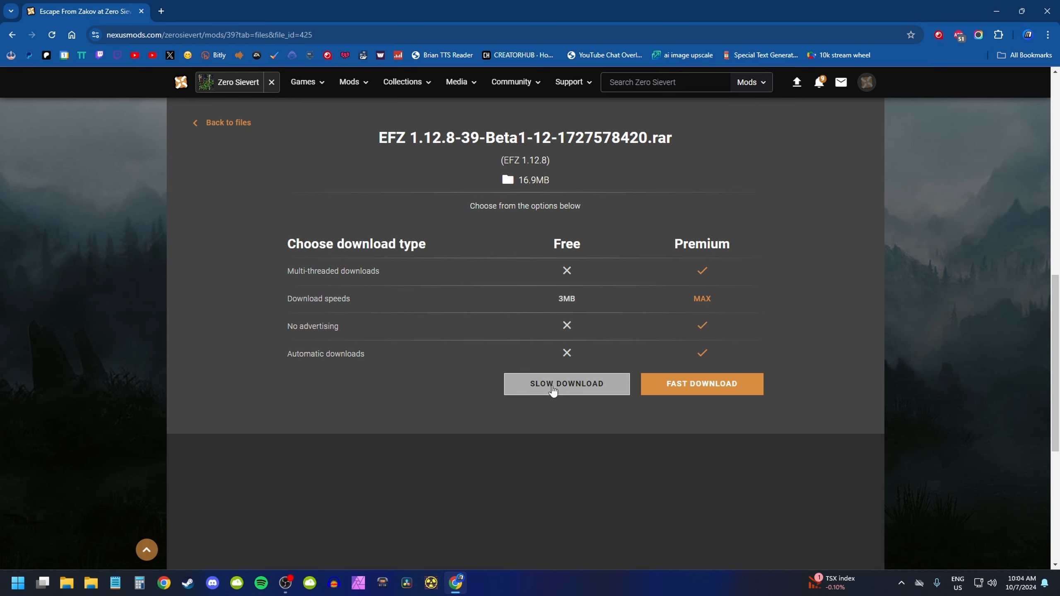
click(567, 384)
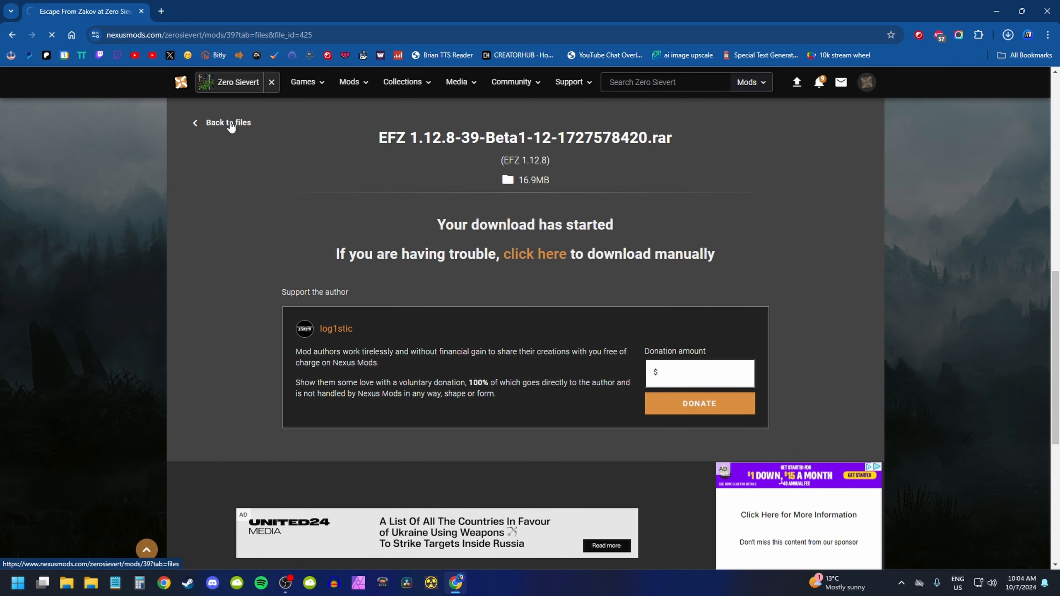
Return to the Escape From Zakov files list and scroll down through it.
click(228, 122)
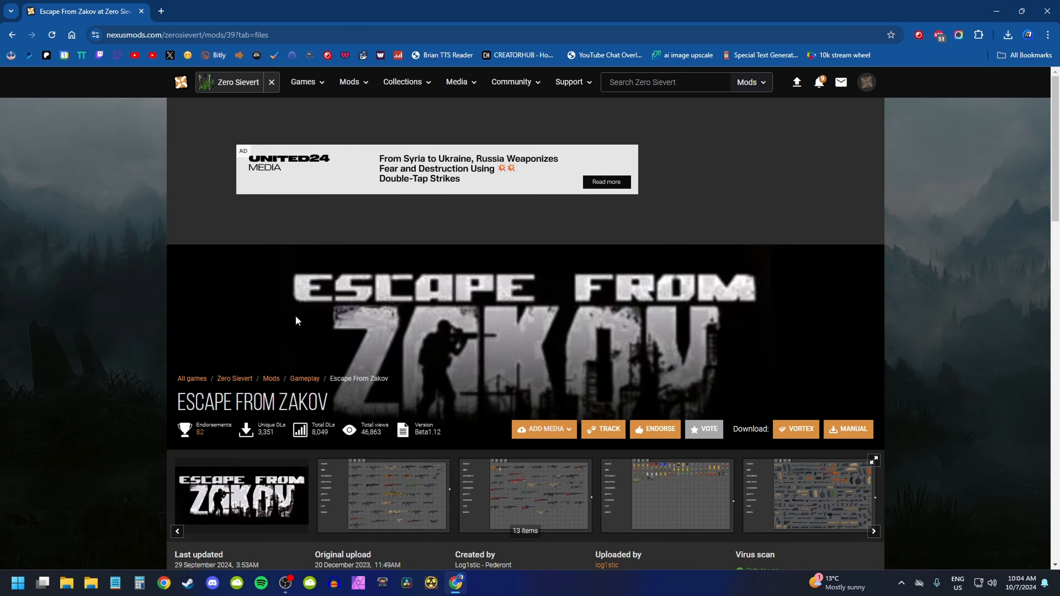
mouse_move(506, 309)
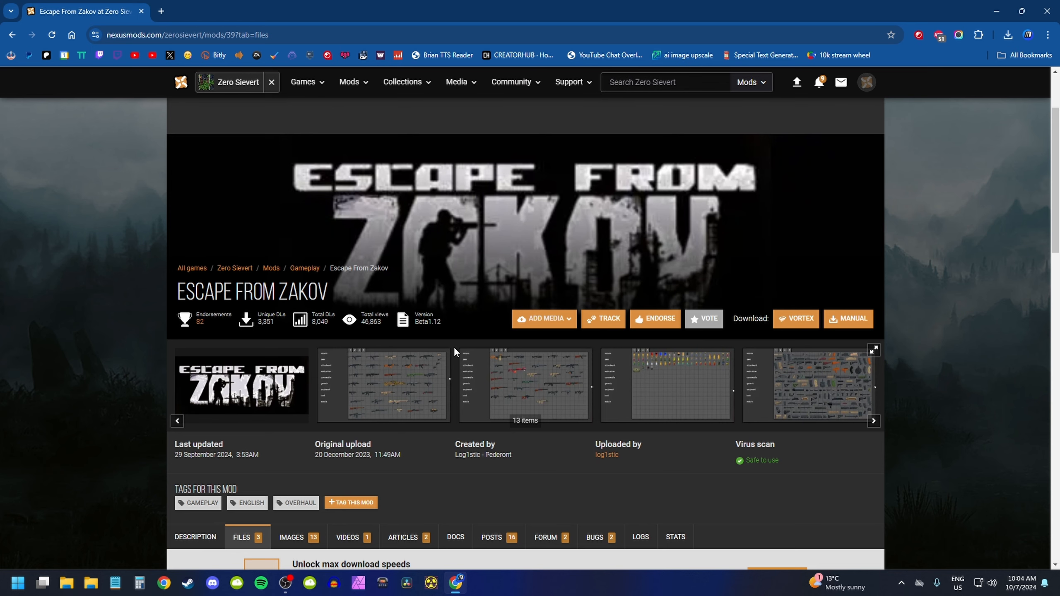
mouse_move(335, 386)
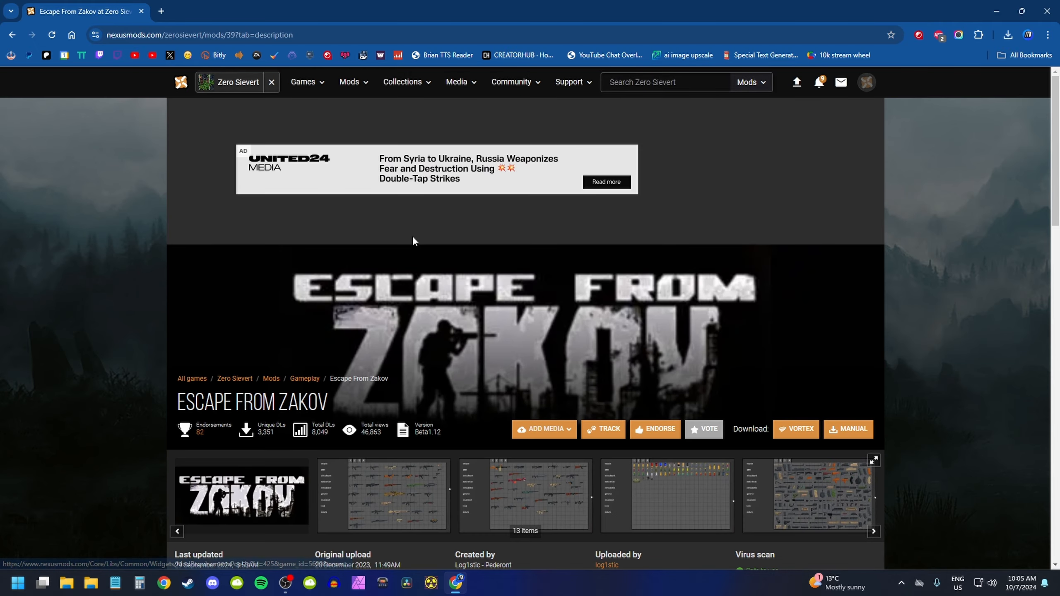
scroll(down, 3)
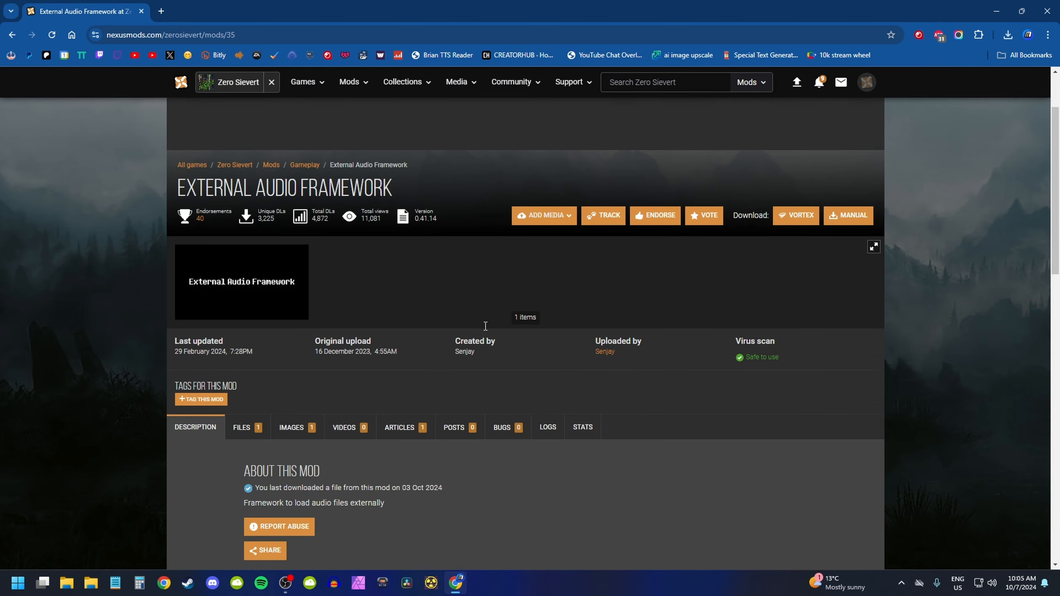
scroll(down, 3)
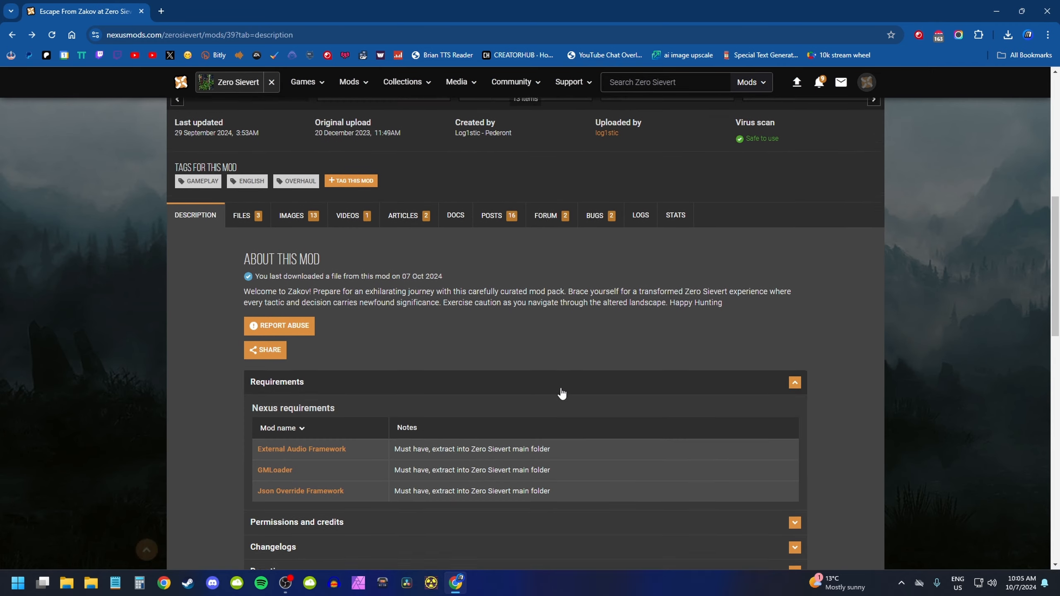
click(274, 470)
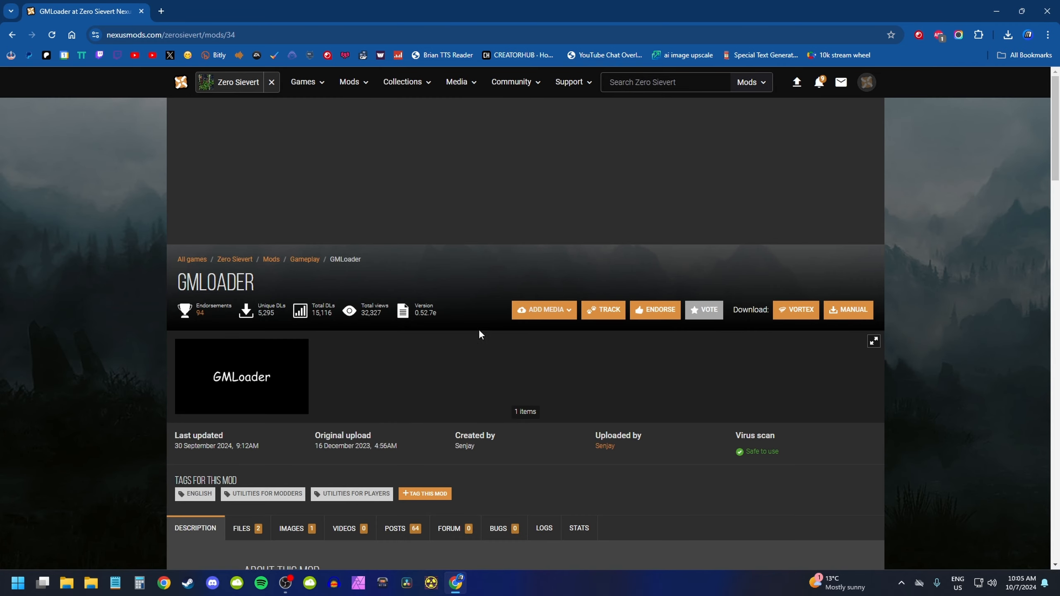
scroll(down, 3)
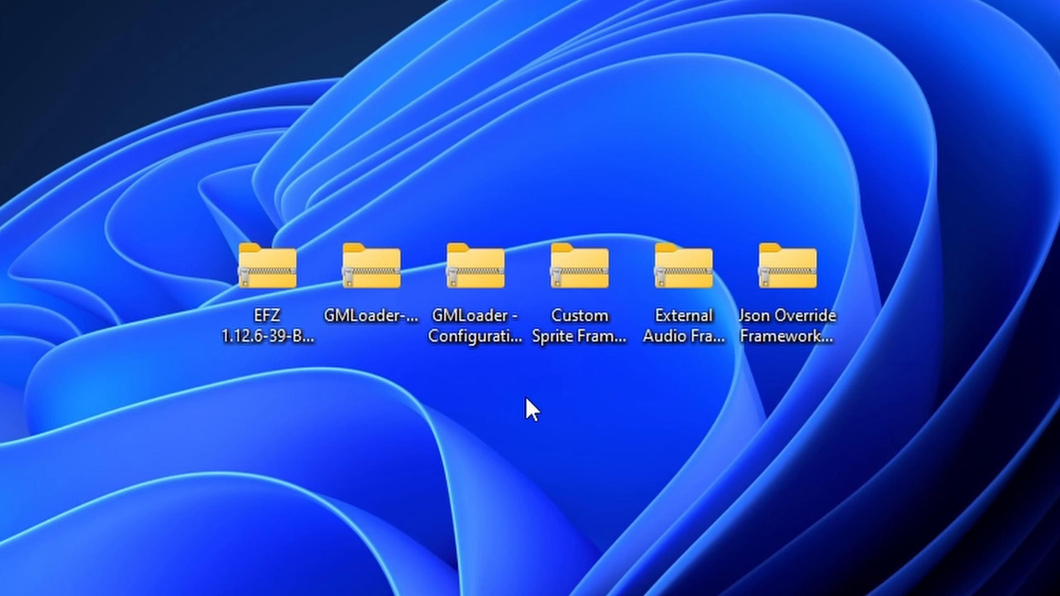
click(369, 266)
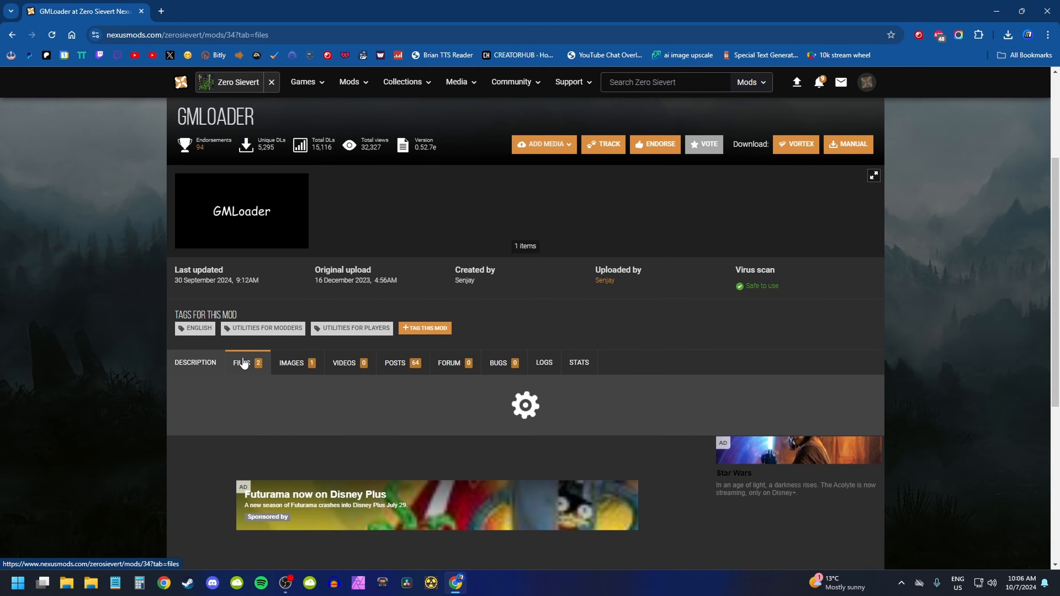
click(242, 363)
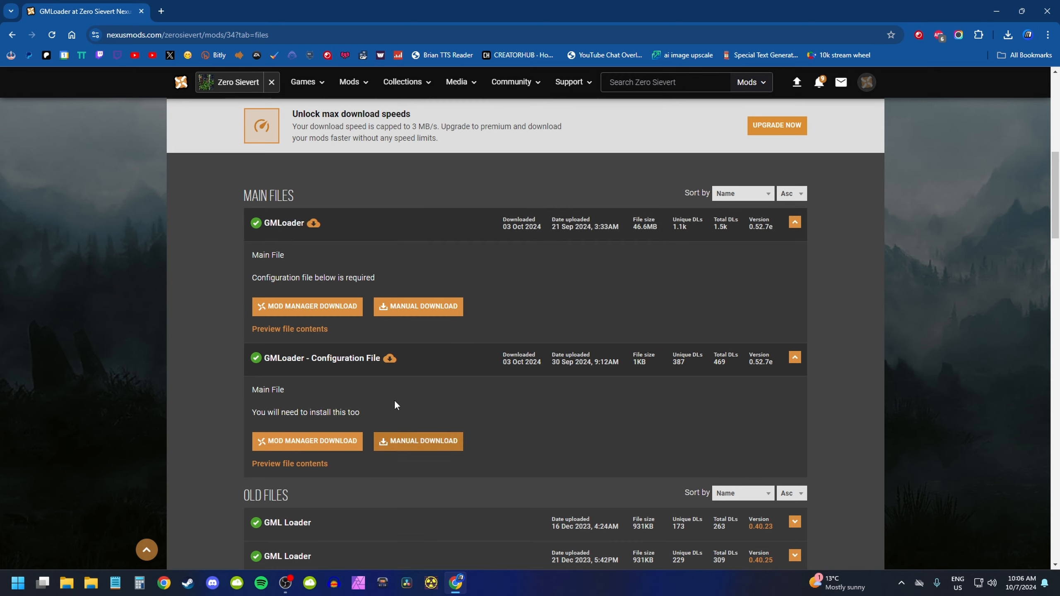
mouse_move(418, 306)
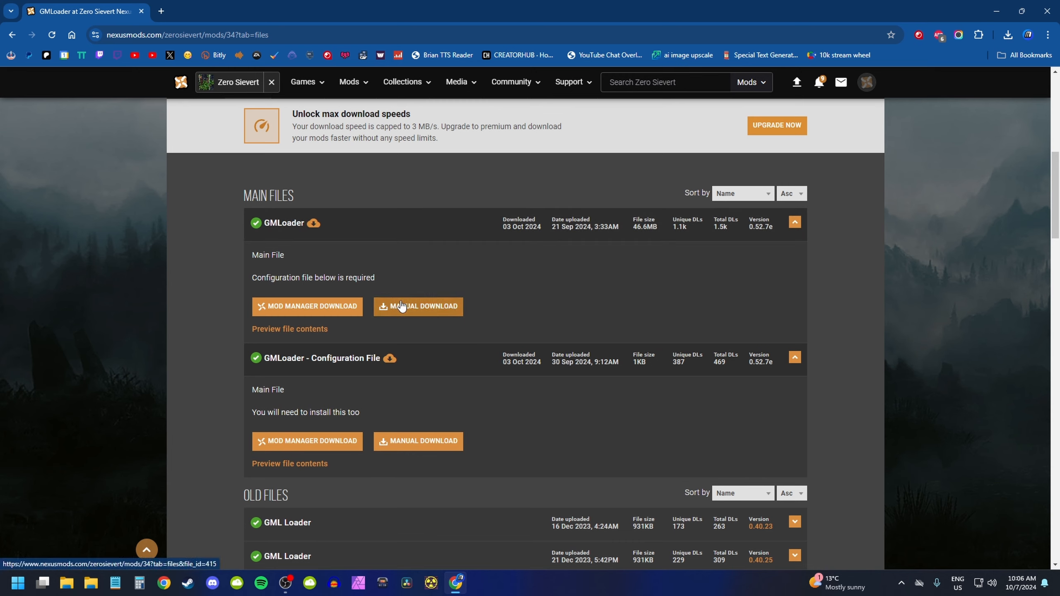
mouse_move(418, 440)
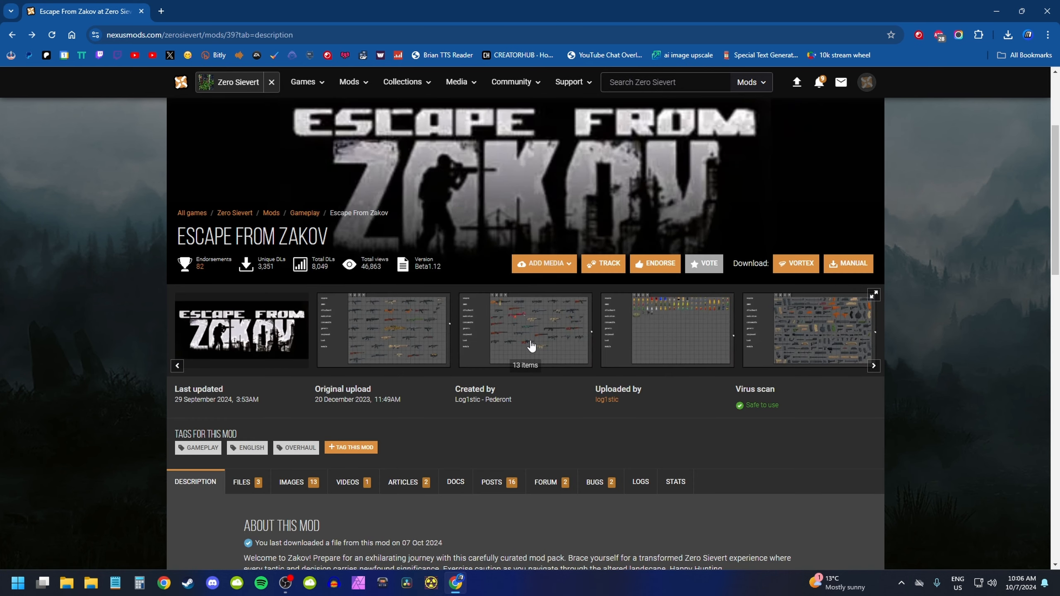
Find Custom Sprite Framework in the Escape From Zakov readme and open its page in a new tab.
scroll(down, 3)
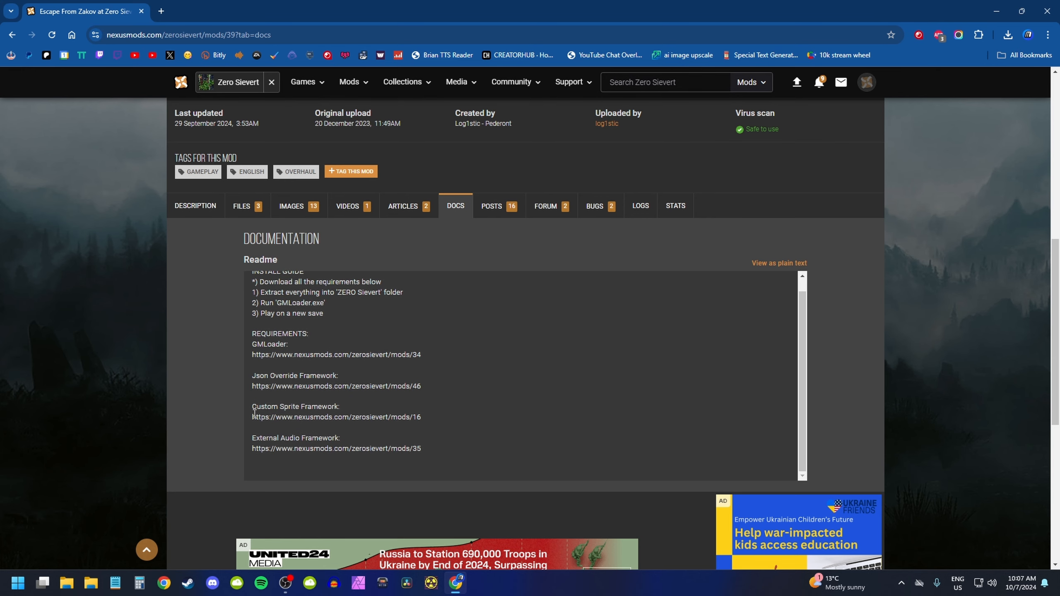
double_click(295, 406)
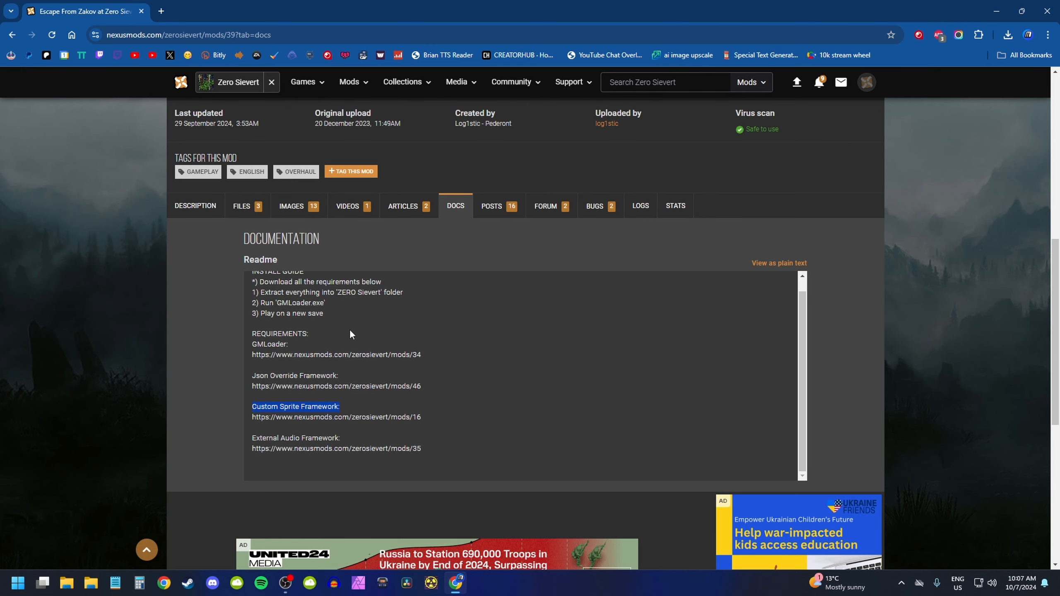
click(195, 206)
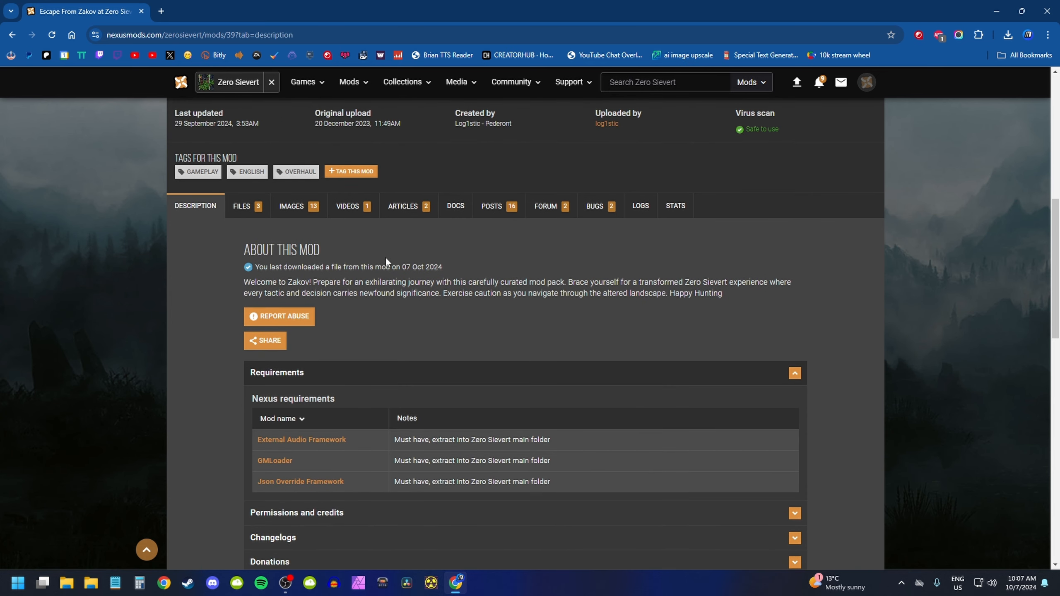
click(455, 206)
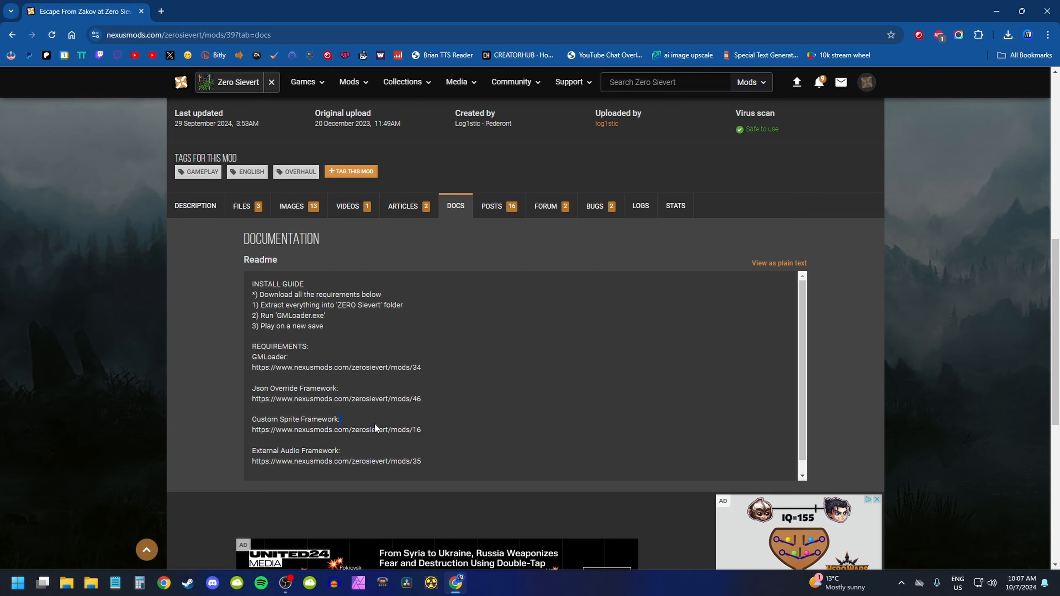
drag(252, 429, 420, 430)
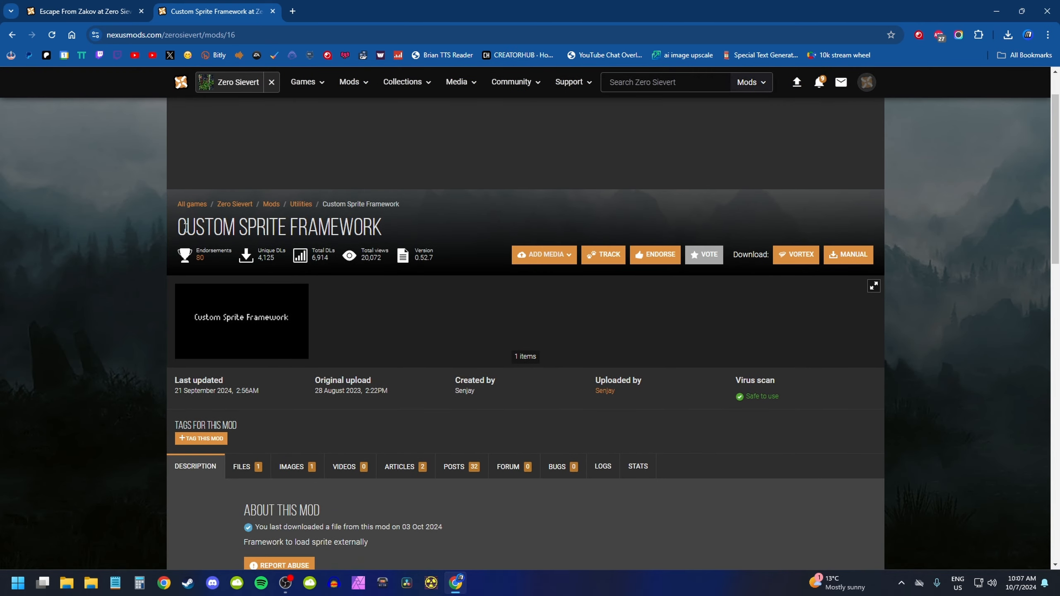
Select and deselect the Custom Sprite Framework title, then scroll down its page.
triple_click(278, 283)
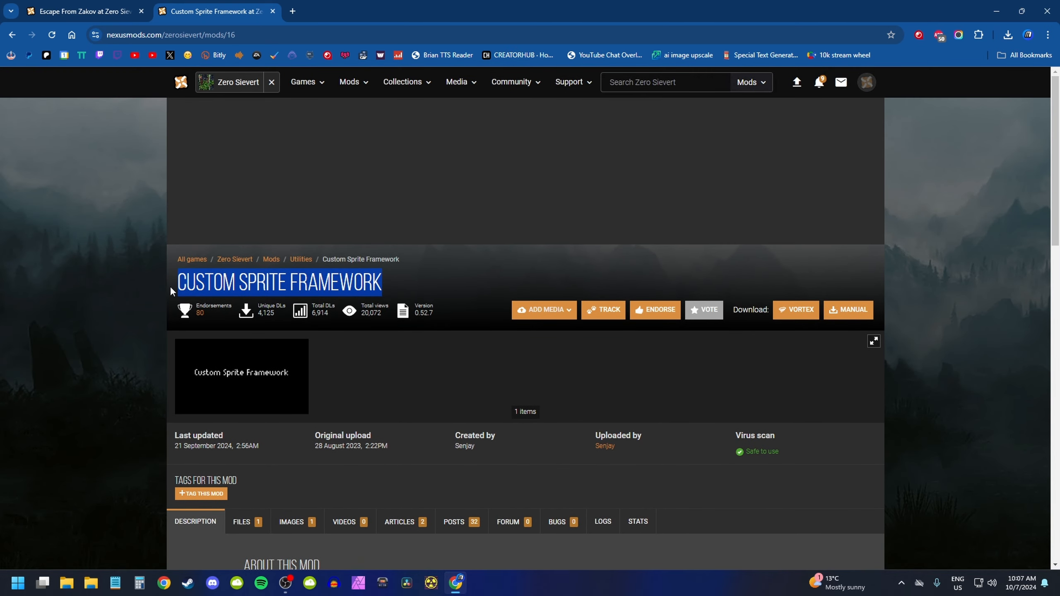
click(277, 282)
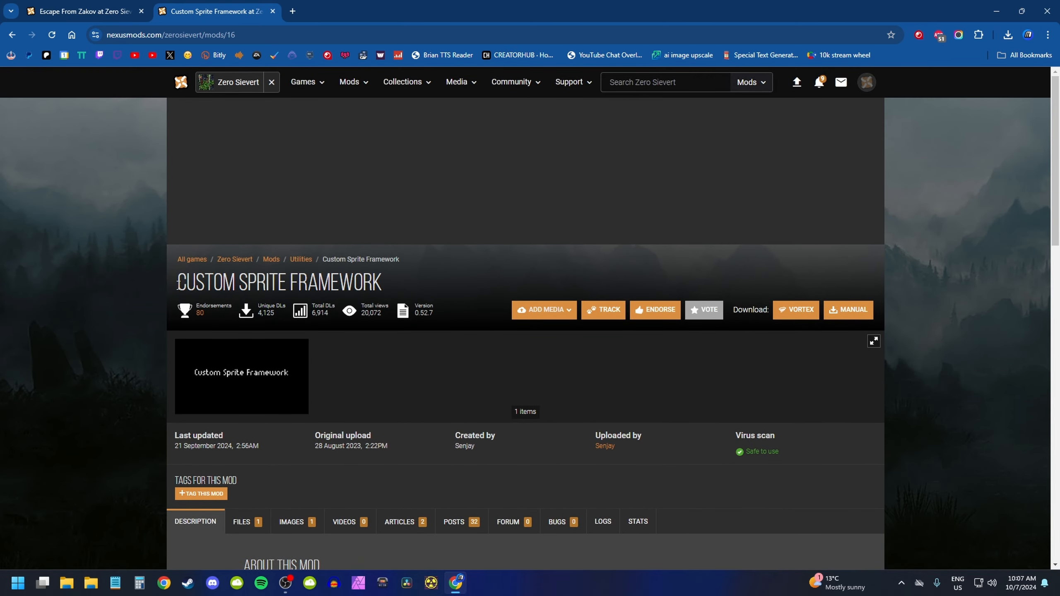
scroll(down, 3)
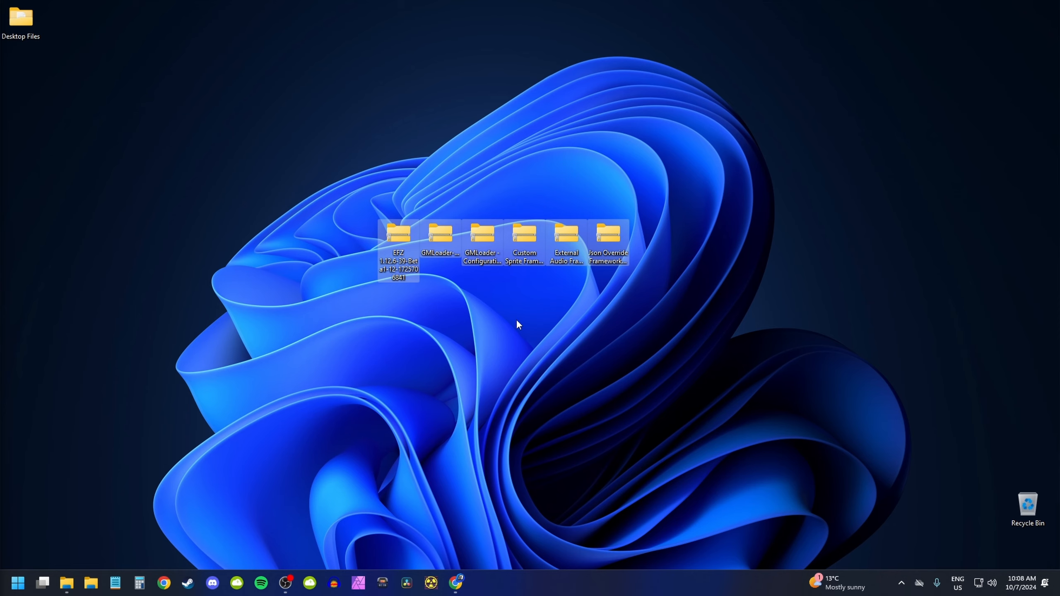
mouse_move(446, 353)
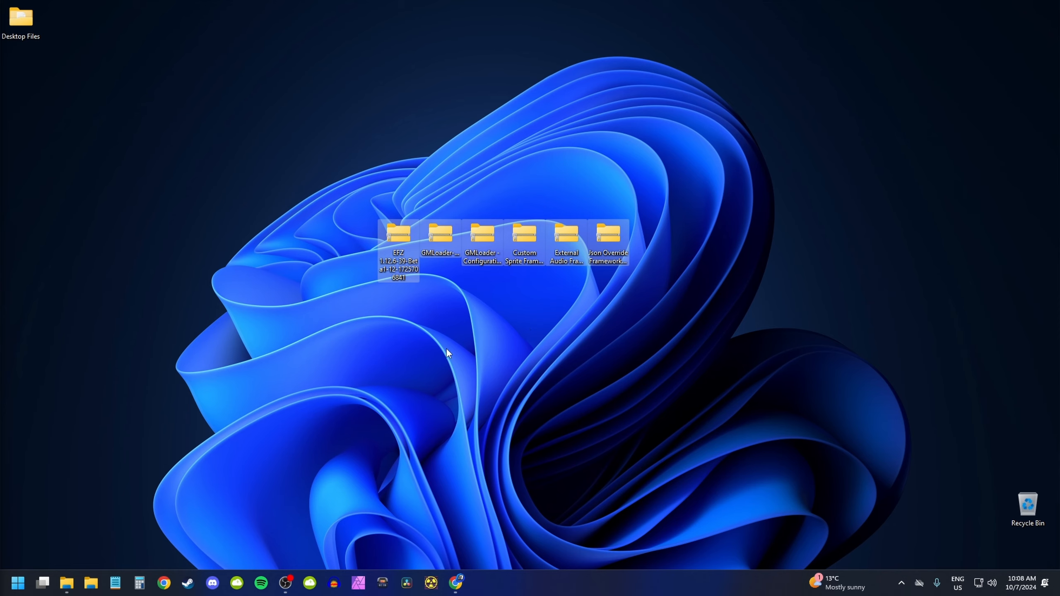
mouse_move(457, 283)
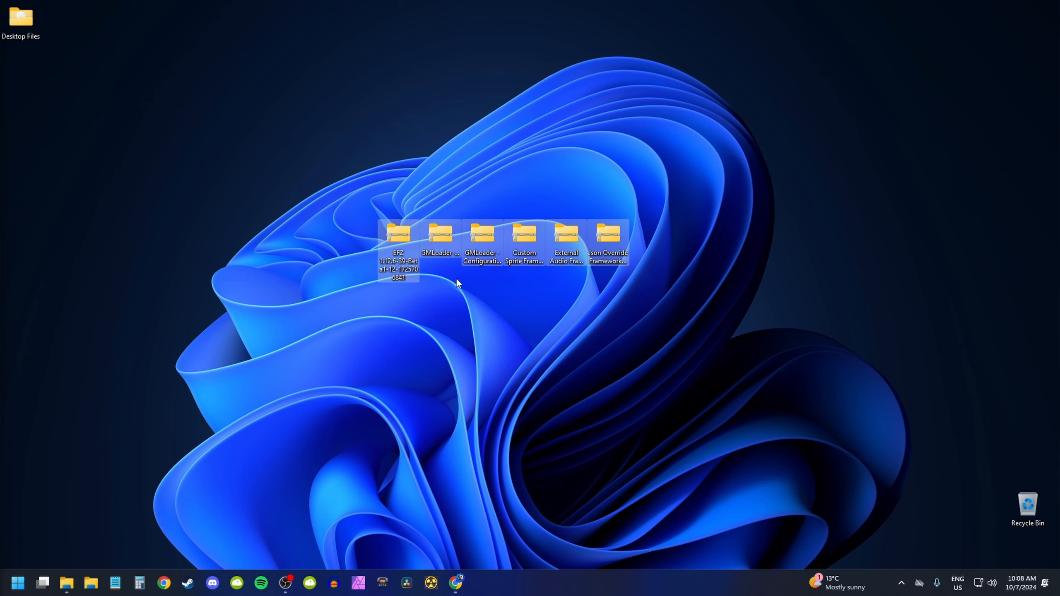
Browse from Local Disk (C:) through Program Files (x86) into the ZERO Sievert game folder.
click(65, 582)
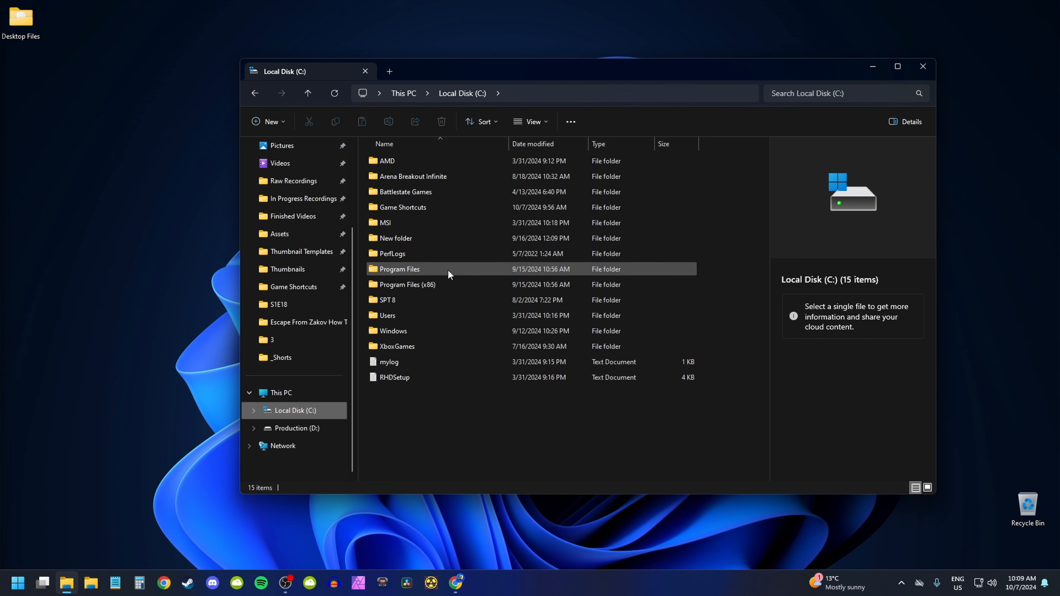
double_click(408, 284)
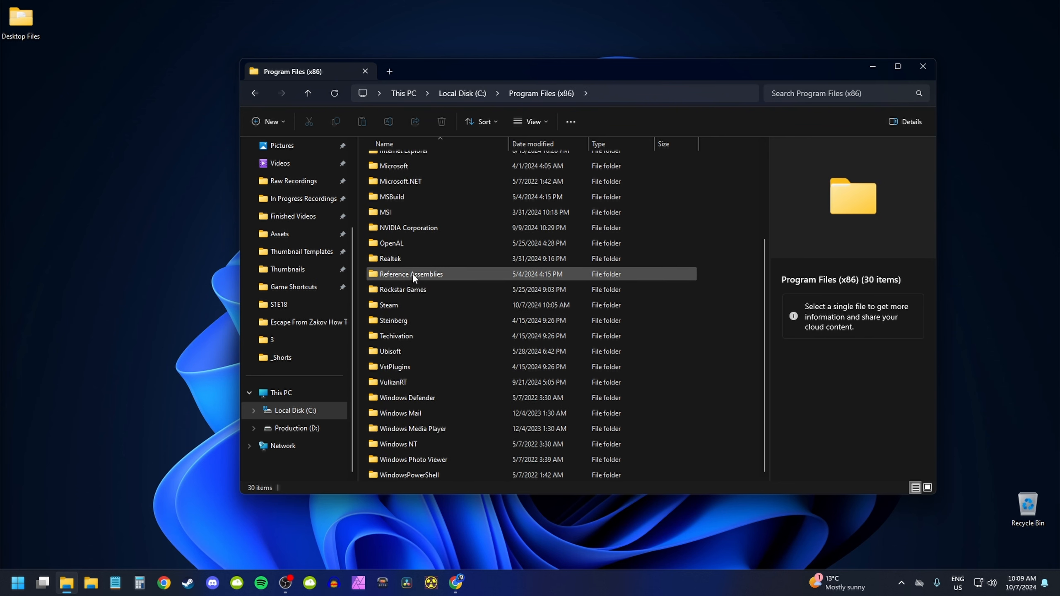
double_click(390, 305)
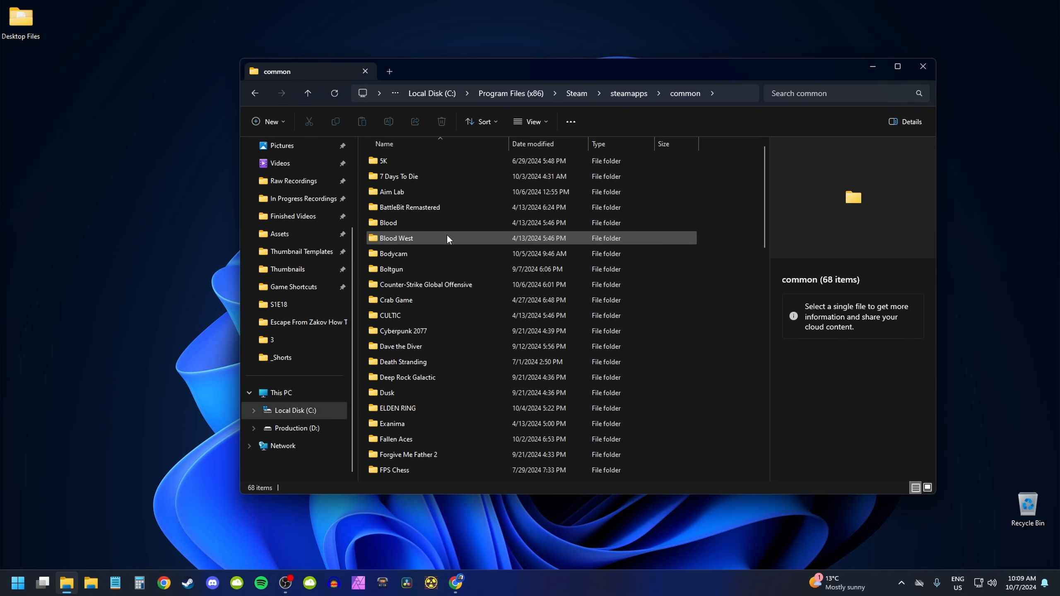
click(398, 475)
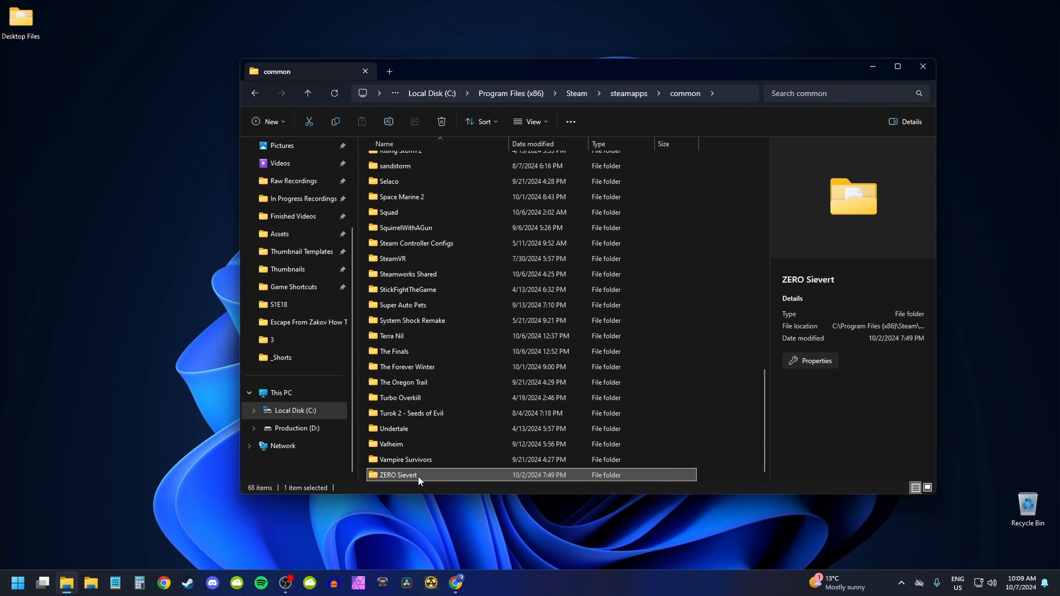
double_click(398, 474)
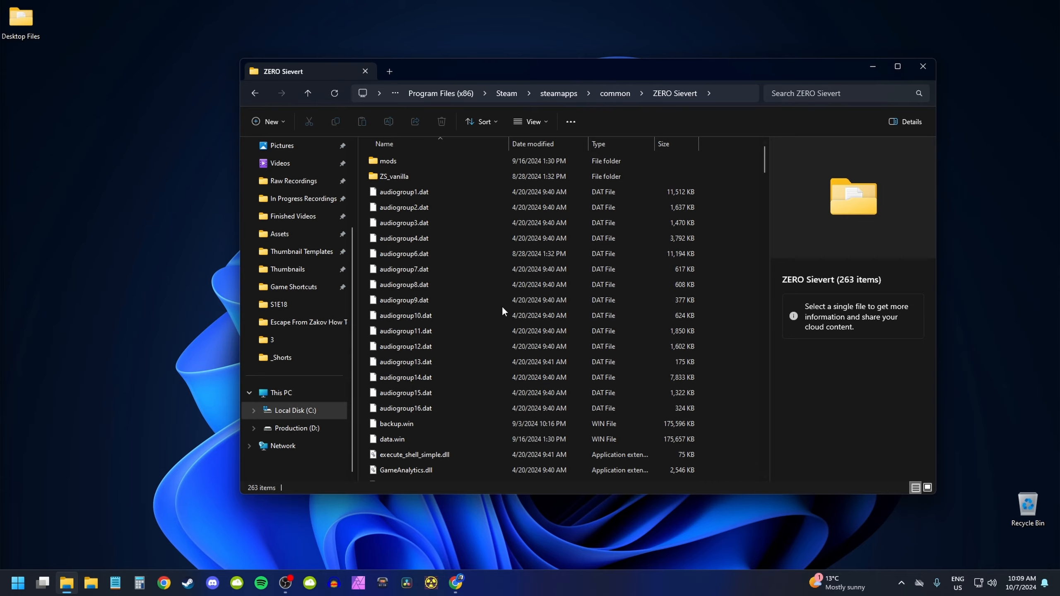
scroll(down, 3)
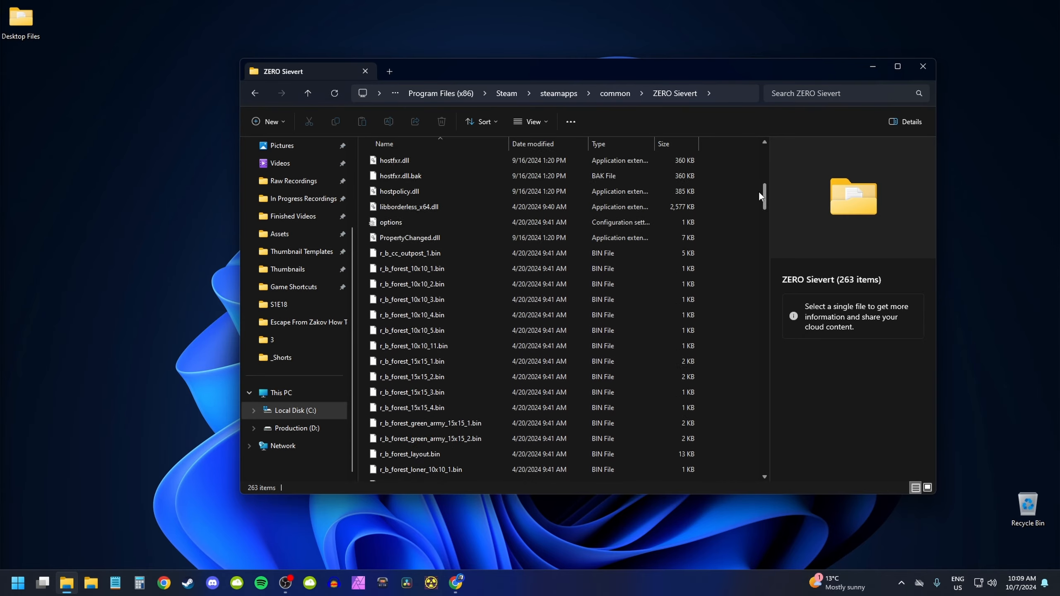
scroll(down, 3)
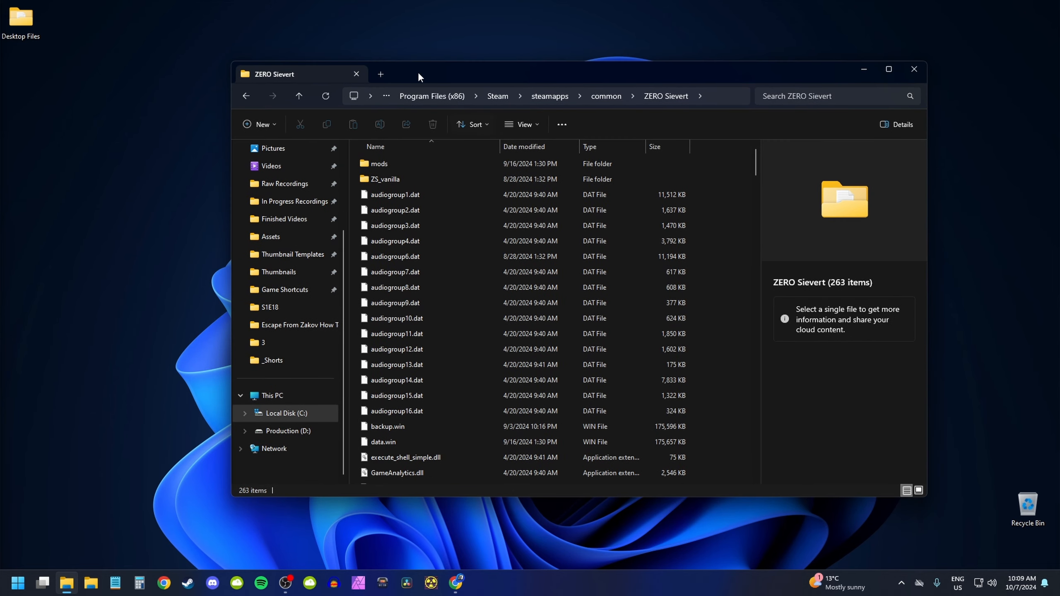
Extract all six selected mod archives, then return to the ZERO Sievert folder.
click(381, 74)
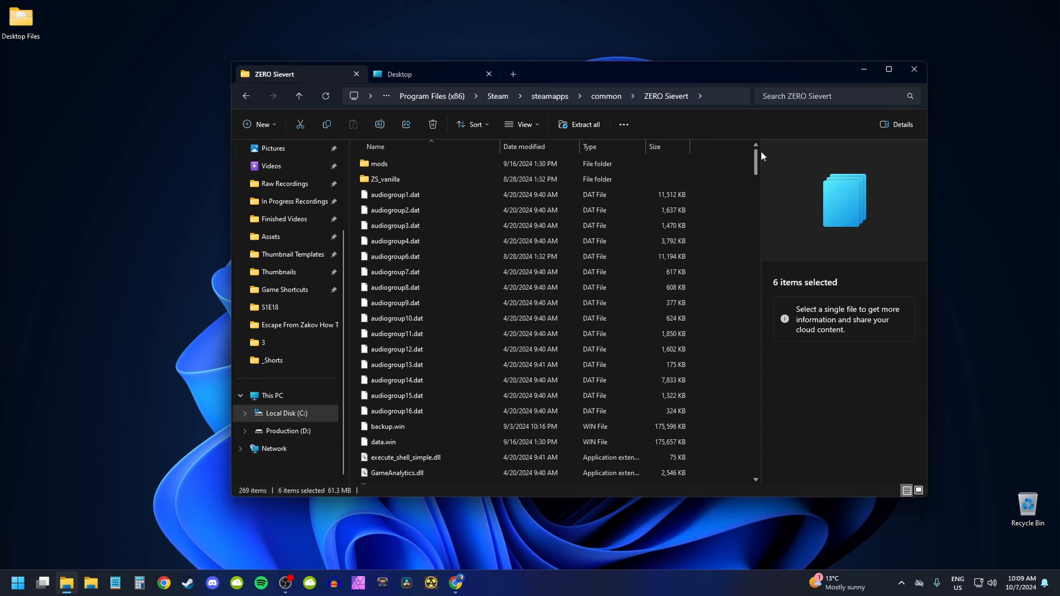
scroll(down, 3)
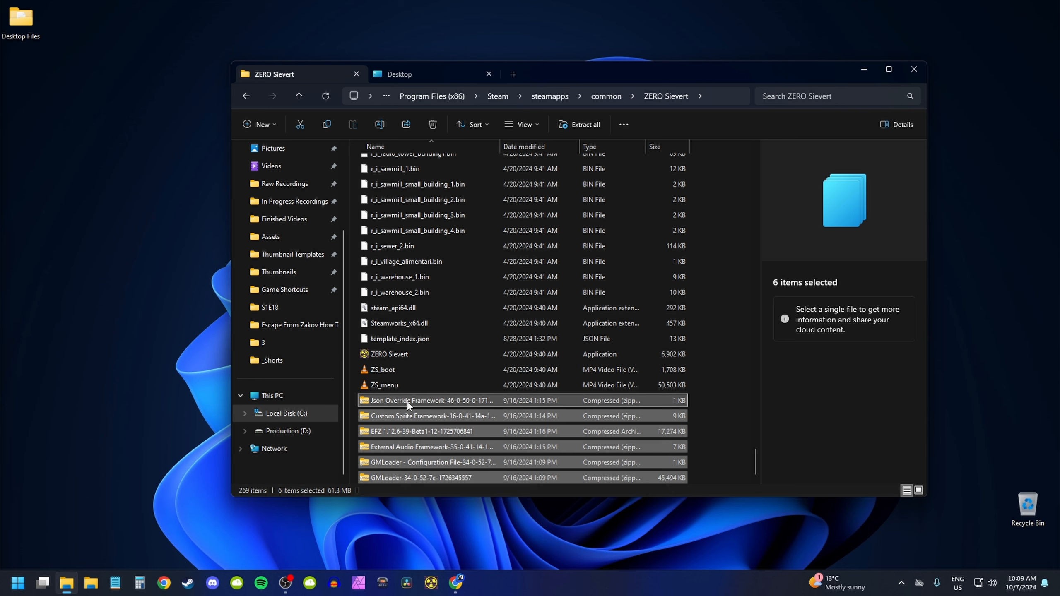
right_click(431, 401)
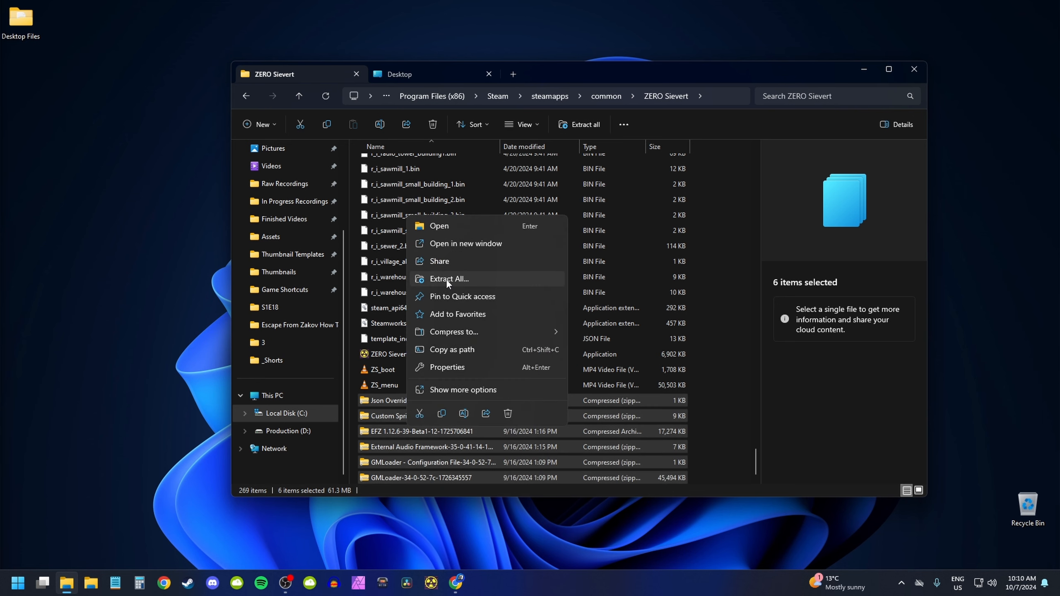
click(448, 278)
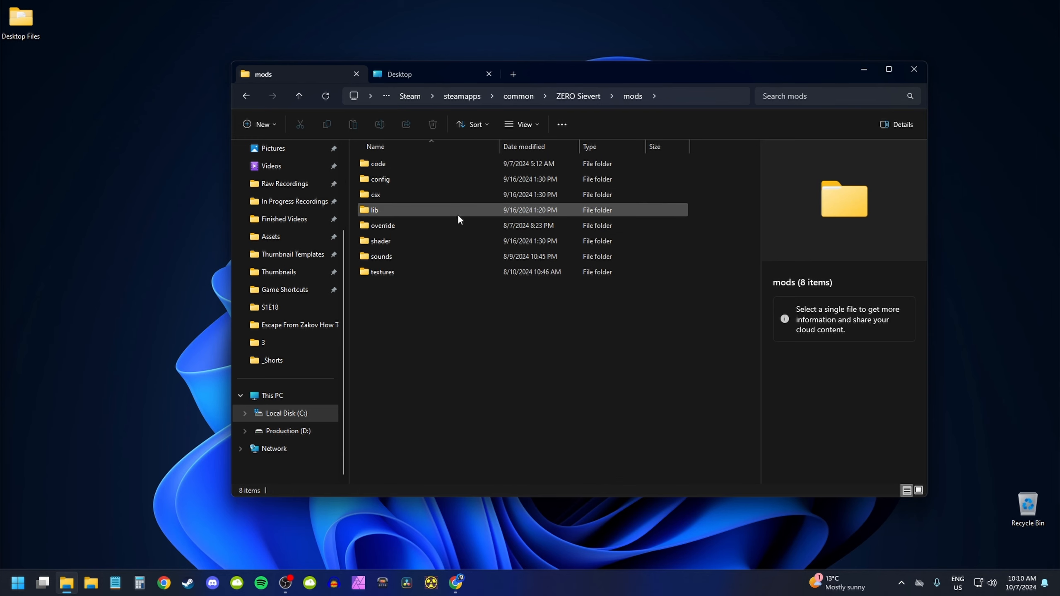
click(298, 95)
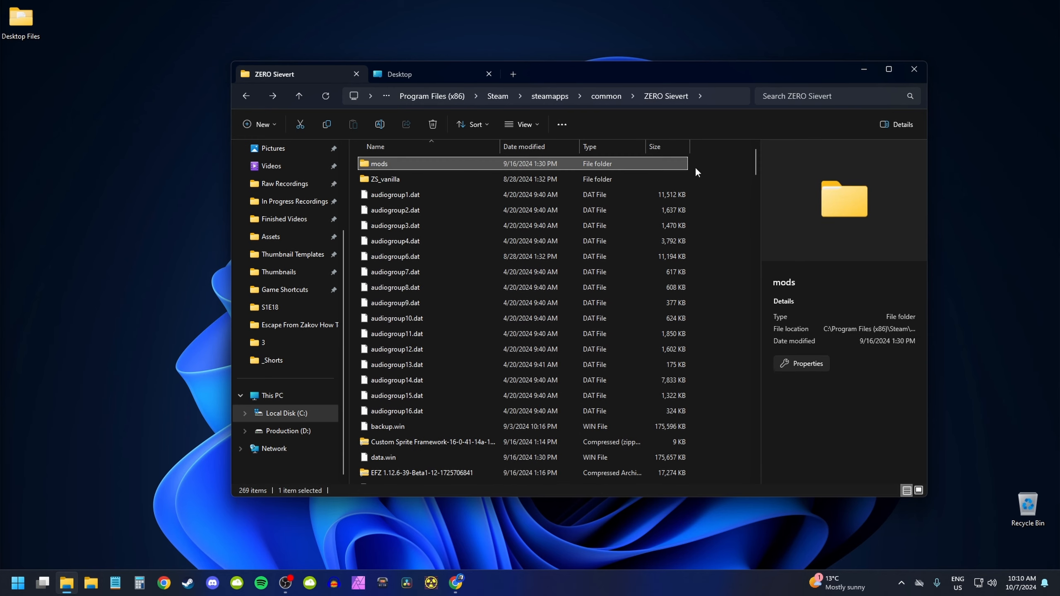
mouse_move(774, 177)
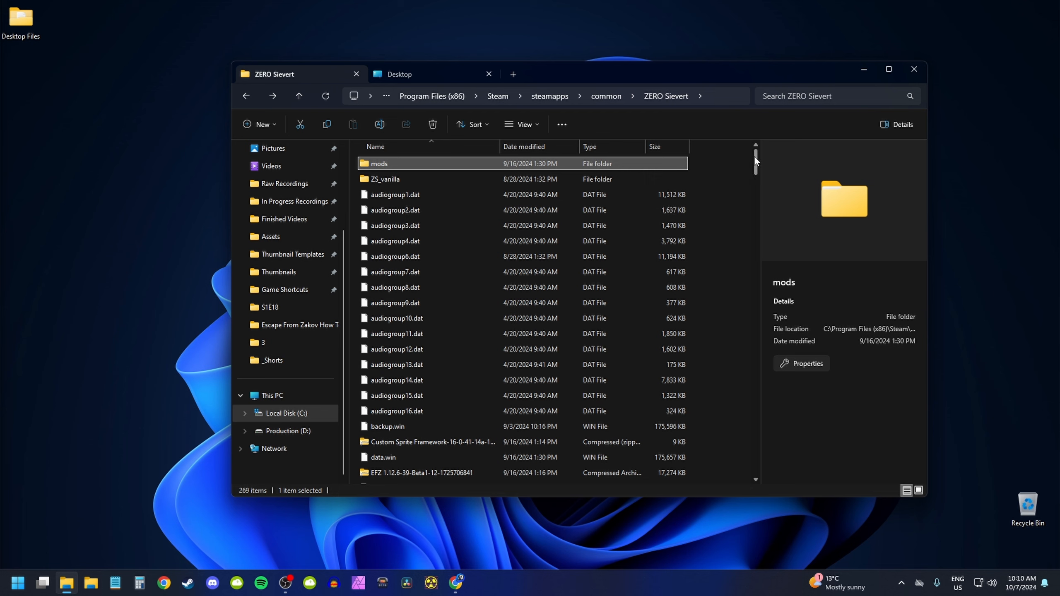
Scroll down the ZERO Sievert folder and select the GMLoader application.
scroll(down, 3)
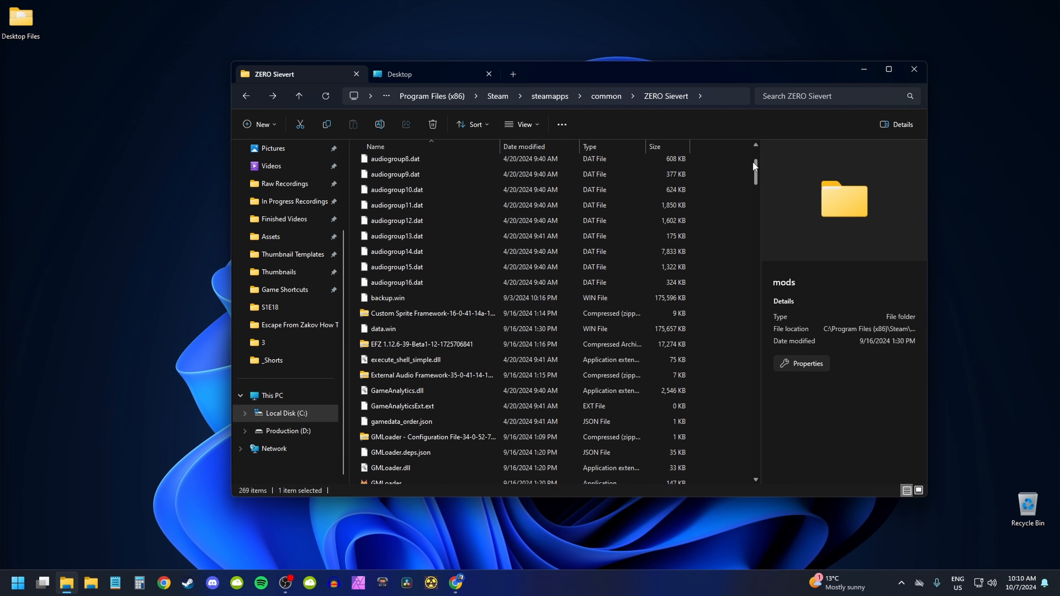
scroll(down, 3)
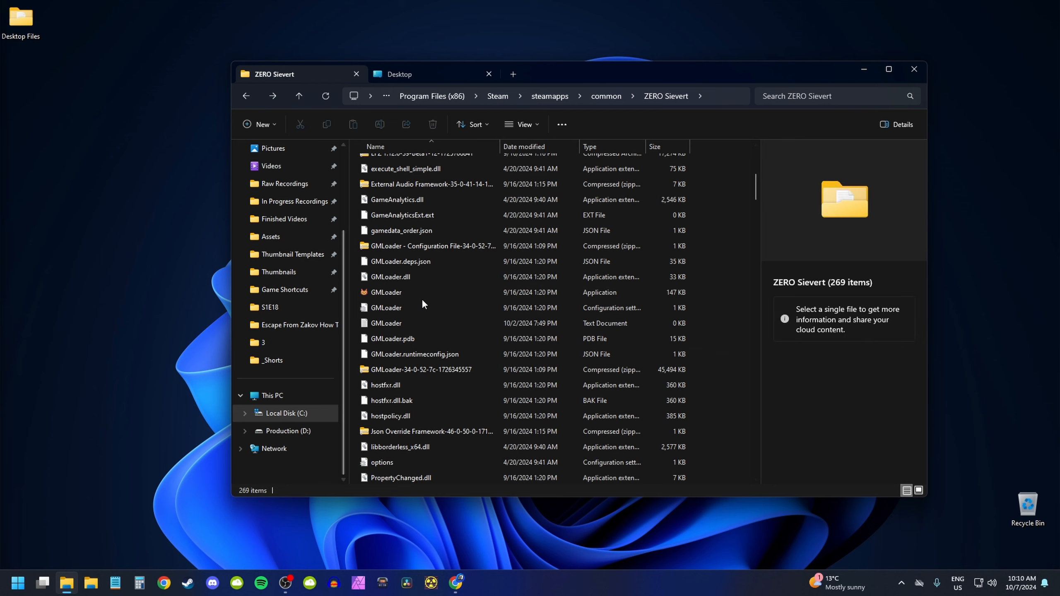
click(386, 292)
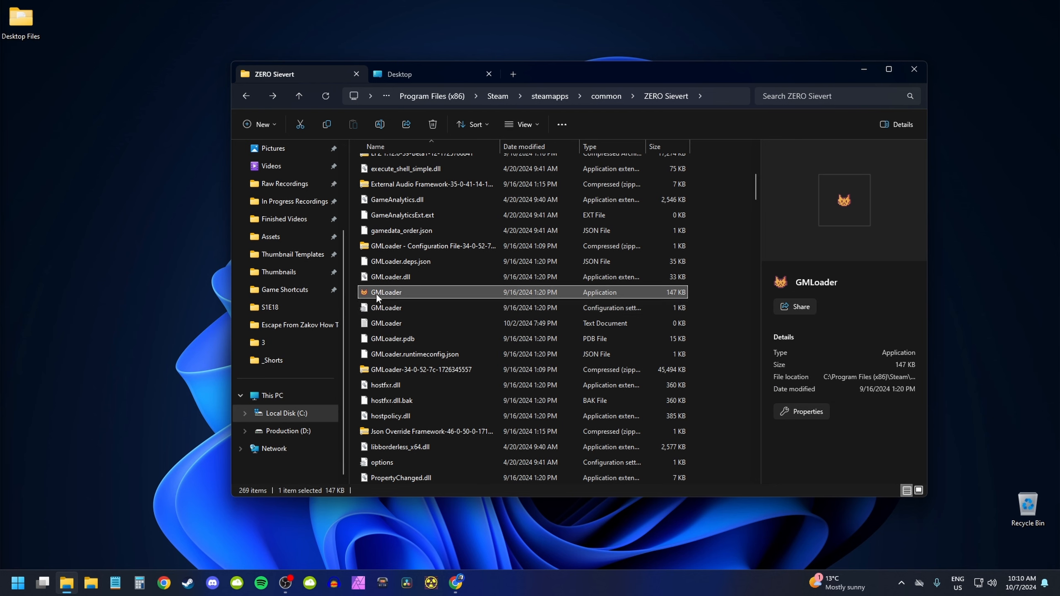
mouse_move(388, 295)
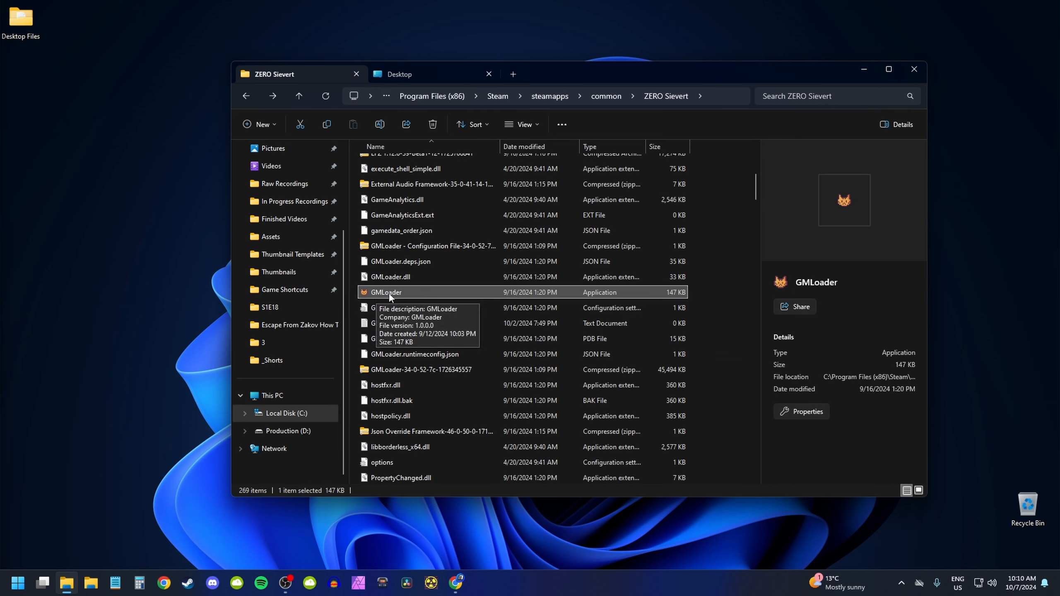
mouse_move(140, 281)
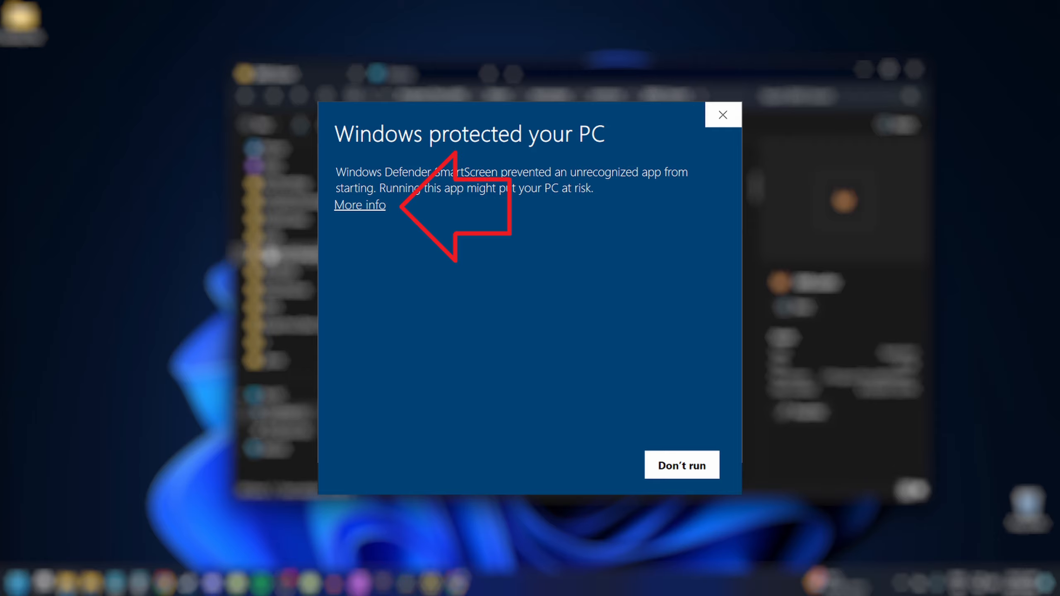
Expand More info on the 'Windows protected your PC' warning to reveal Run anyway.
click(359, 205)
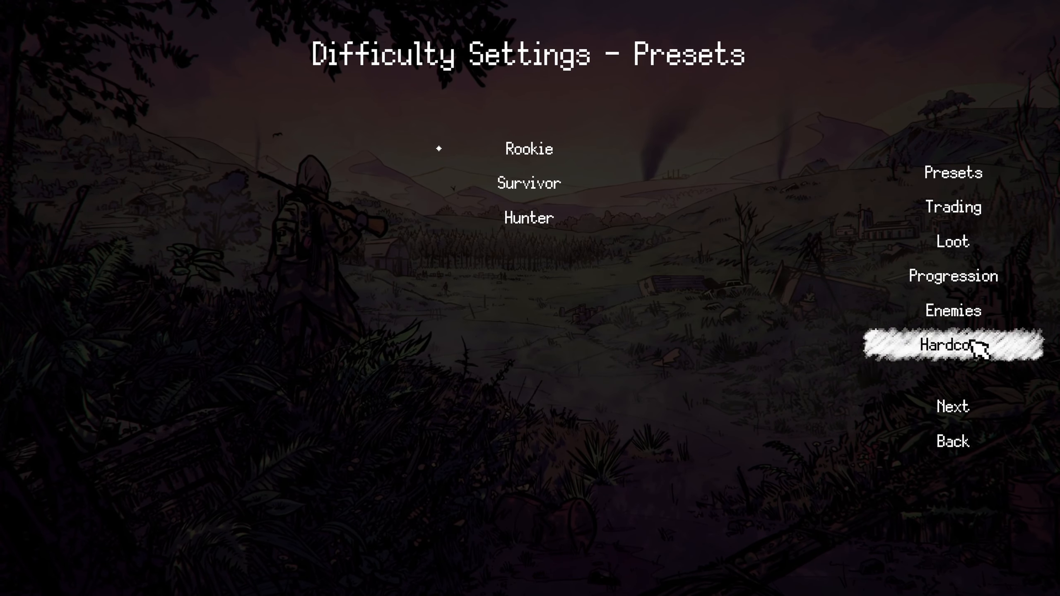
mouse_move(530, 184)
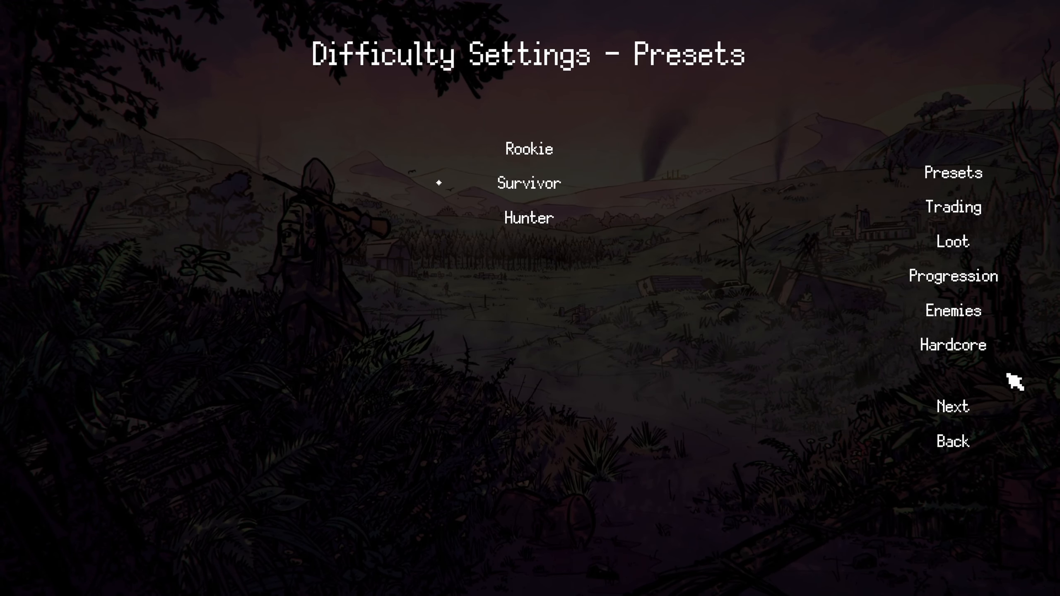
Browse the Hardcore, Enemies and Presets difficulty tabs for a new game.
click(952, 345)
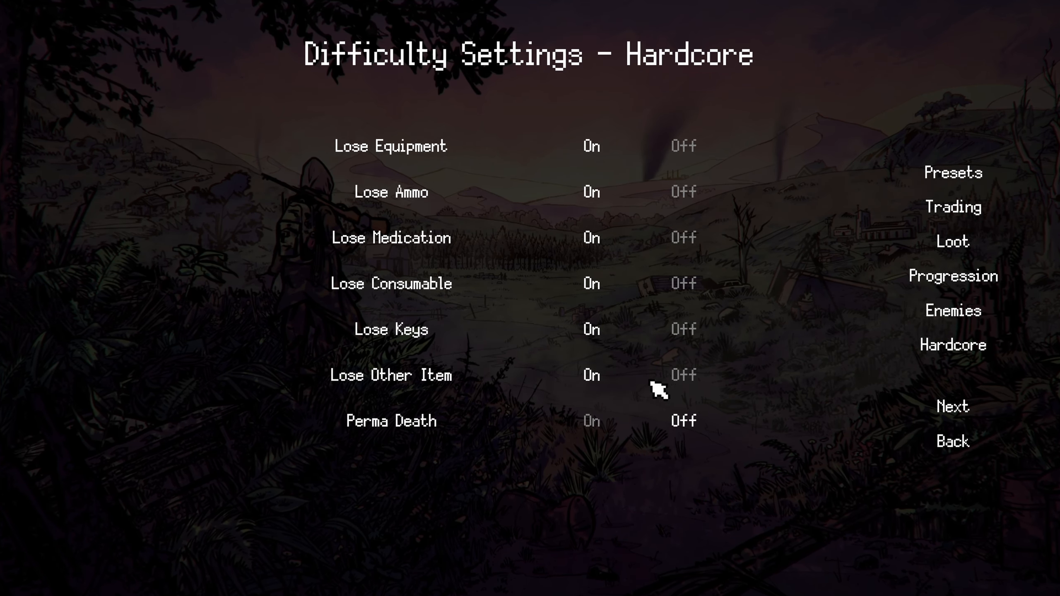
click(952, 311)
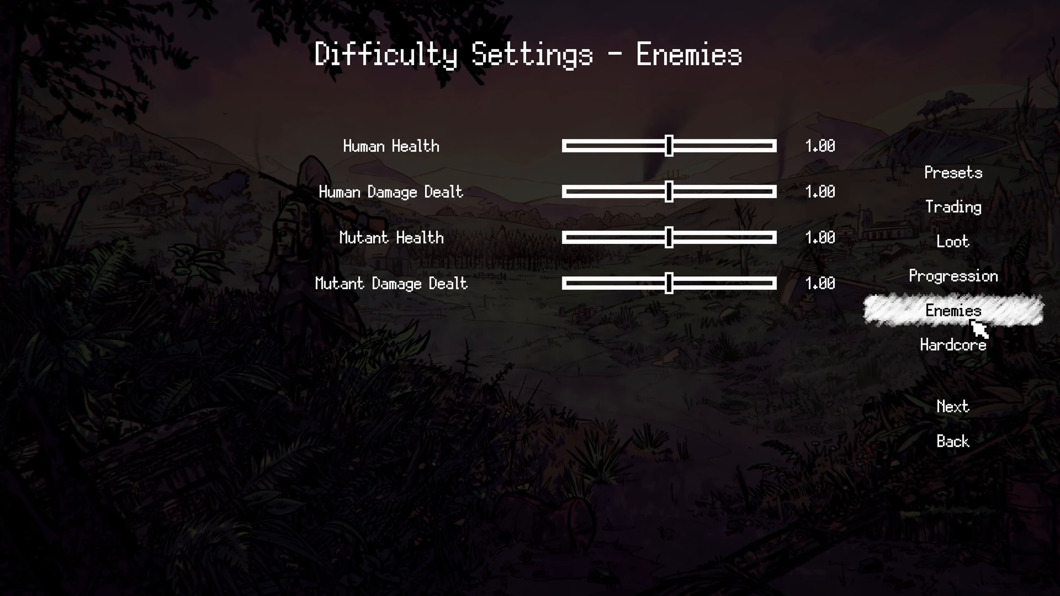
click(953, 172)
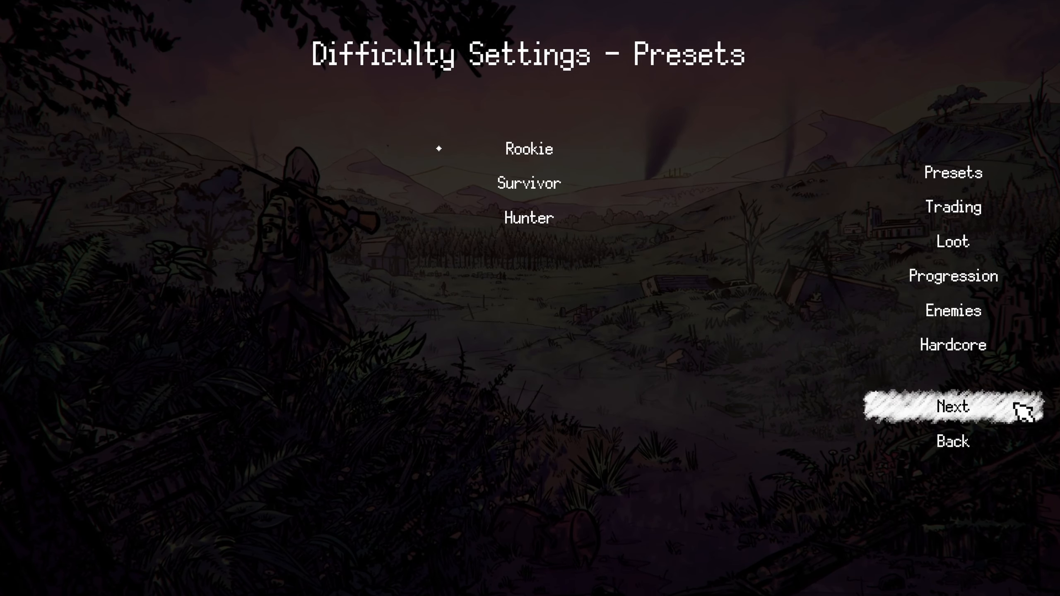
Preview the starting-equipment loadouts, then go back to the EFZ 1.12 main menu.
click(953, 407)
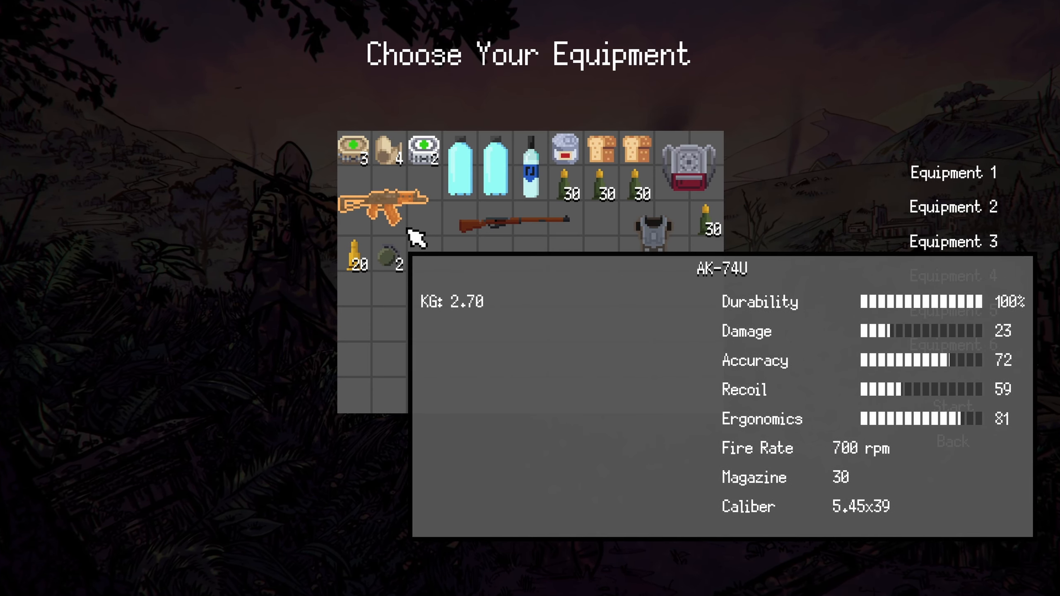
mouse_move(500, 233)
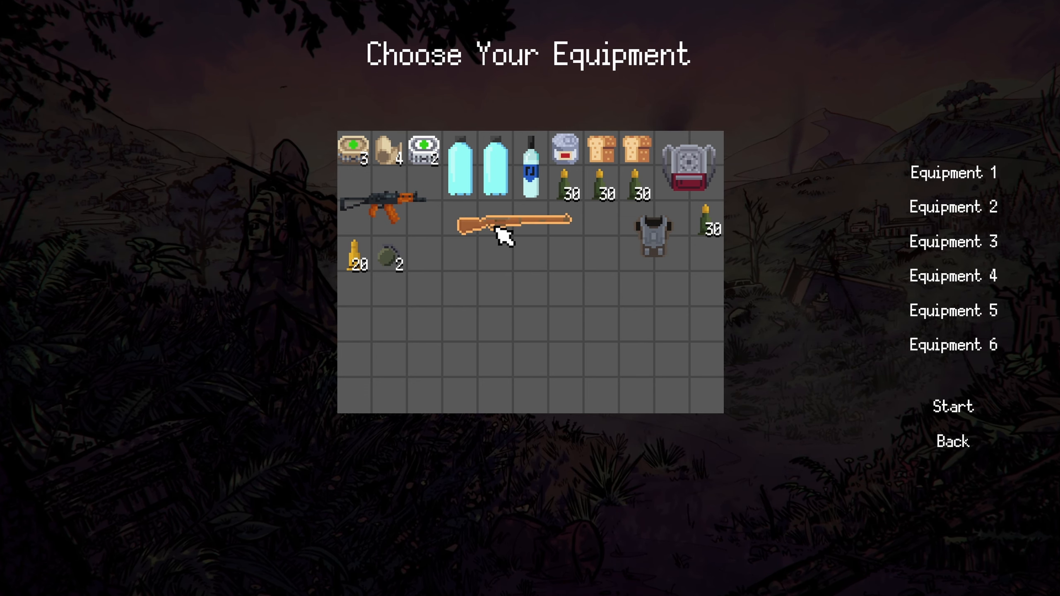
click(953, 241)
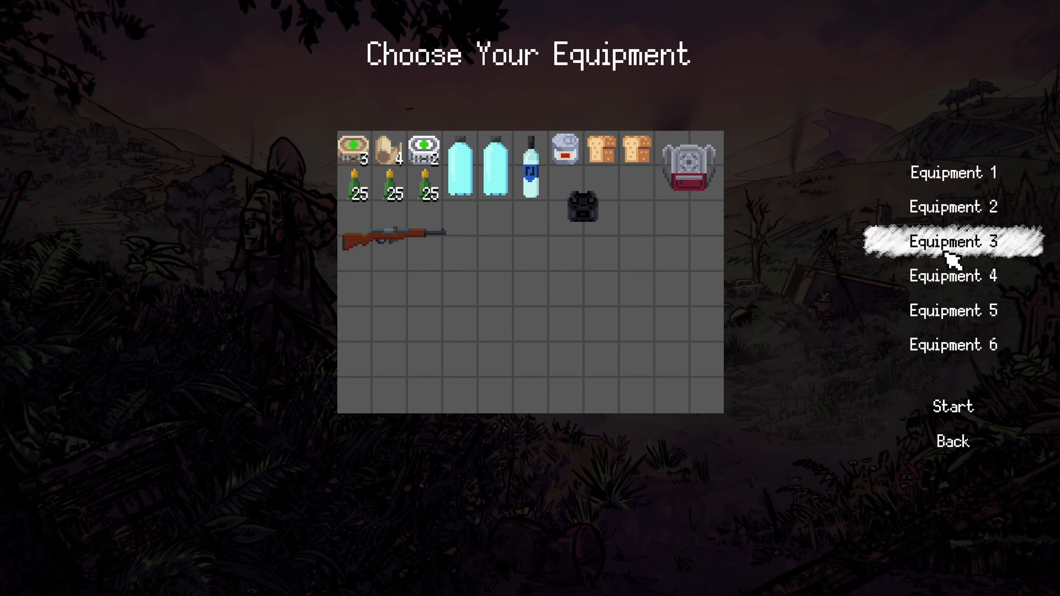
click(952, 440)
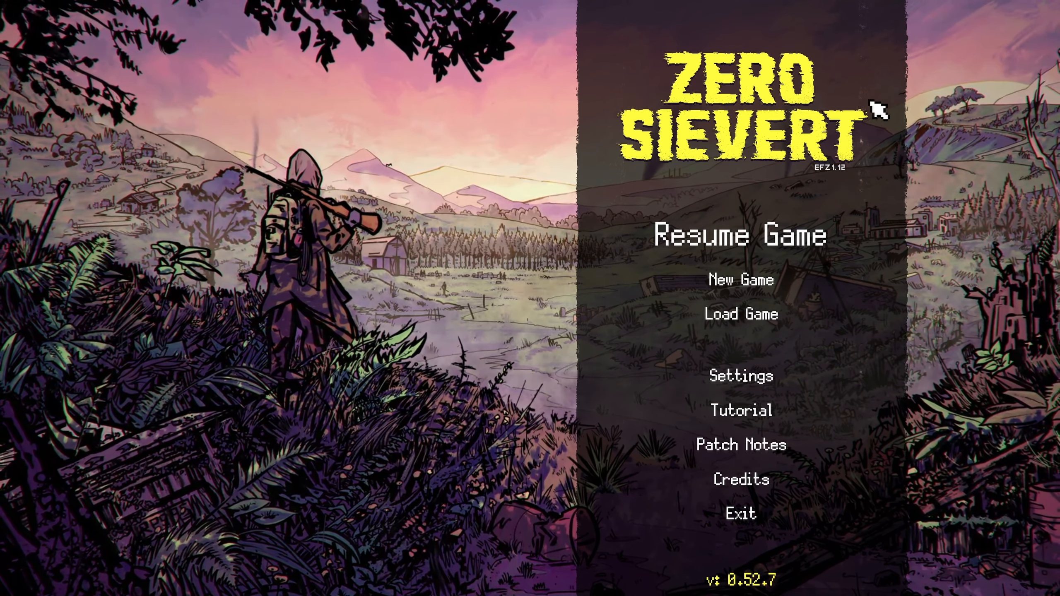
mouse_move(771, 355)
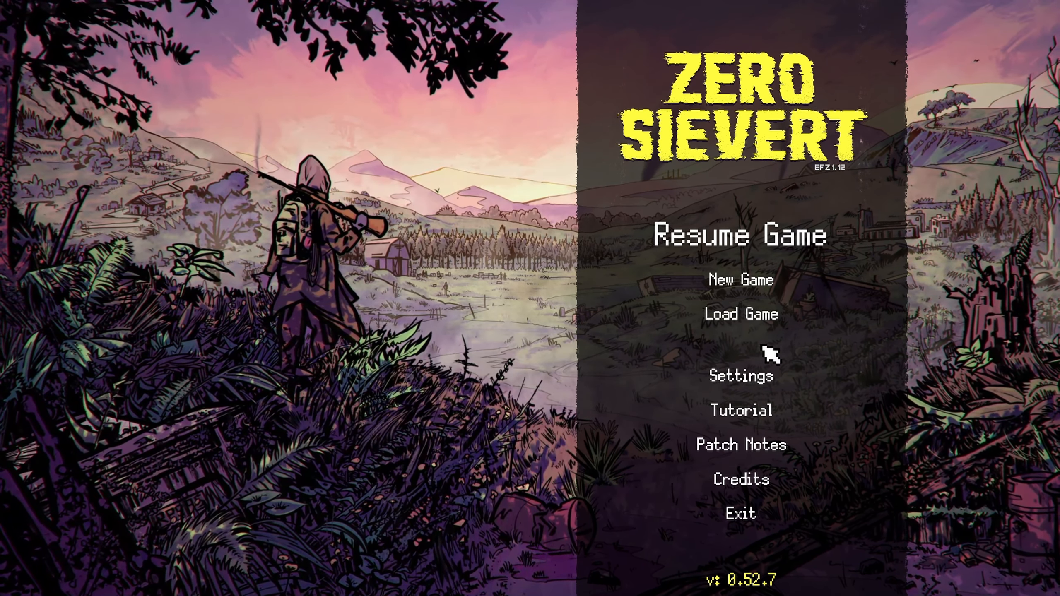
mouse_move(332, 321)
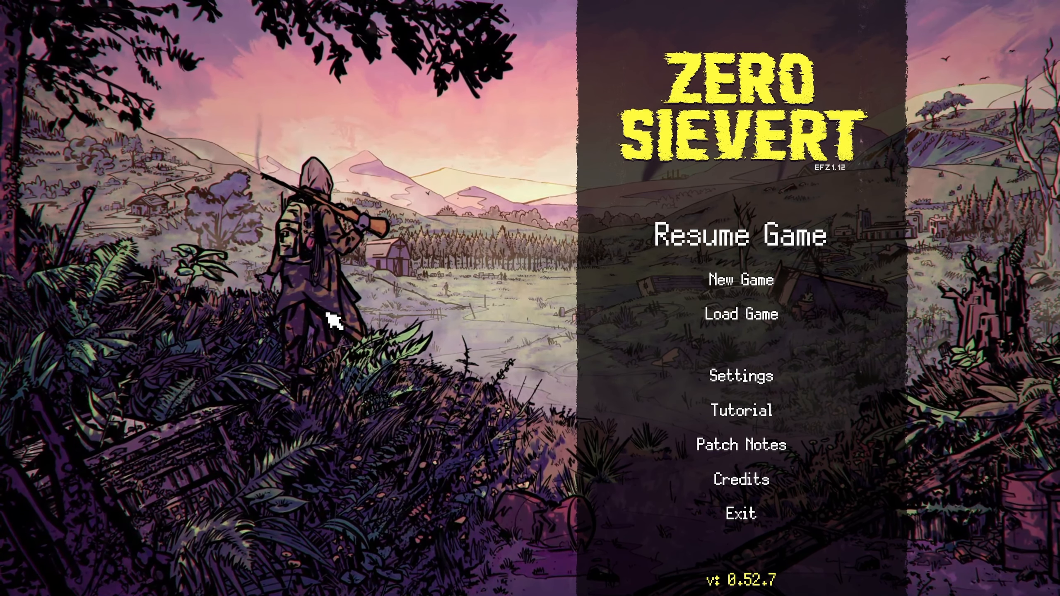
mouse_move(257, 430)
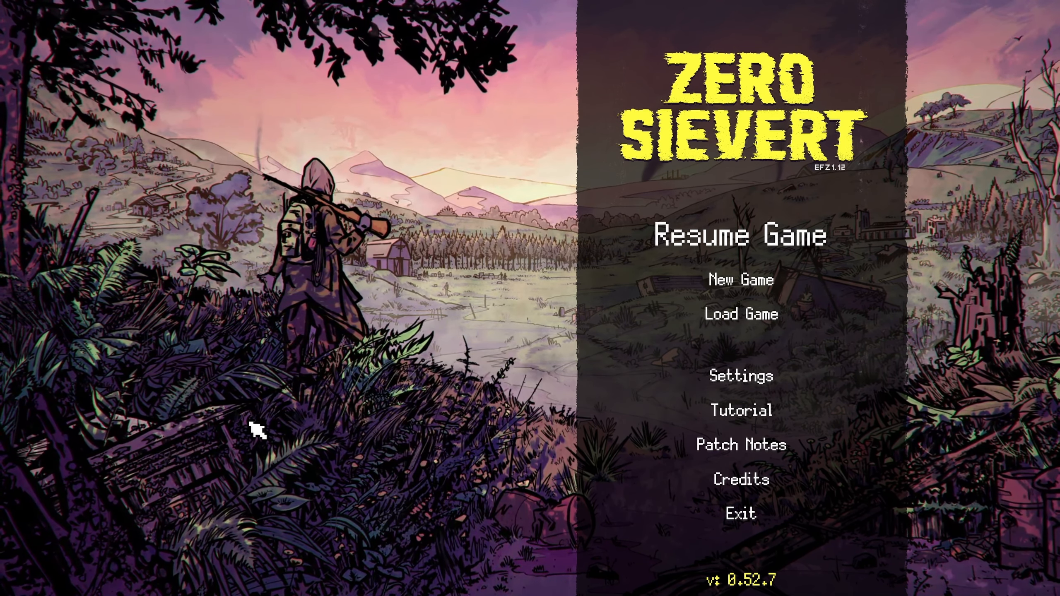